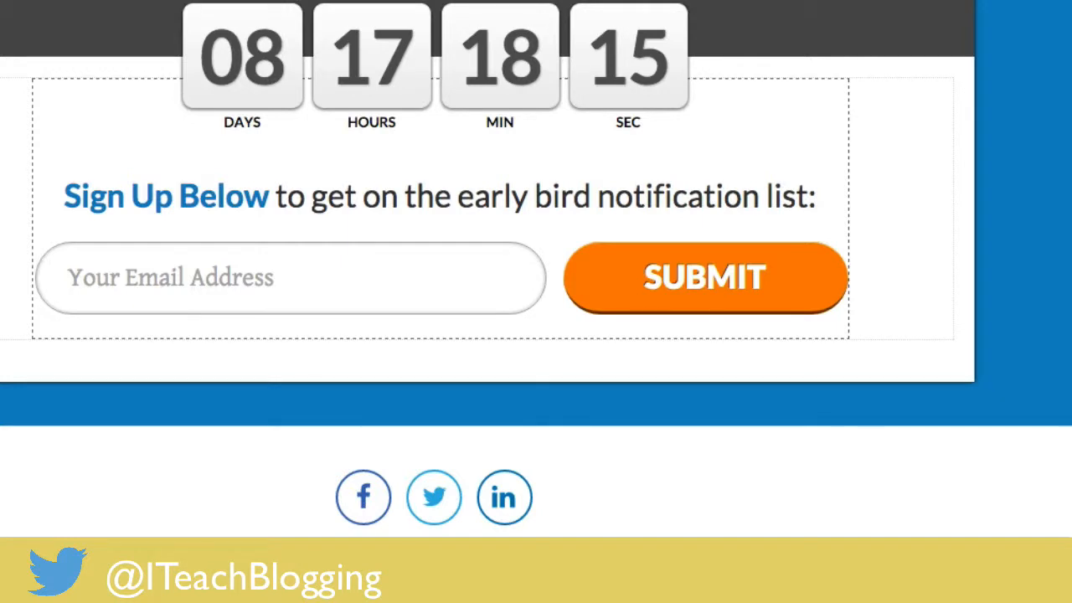
pyautogui.moveTo(502, 473)
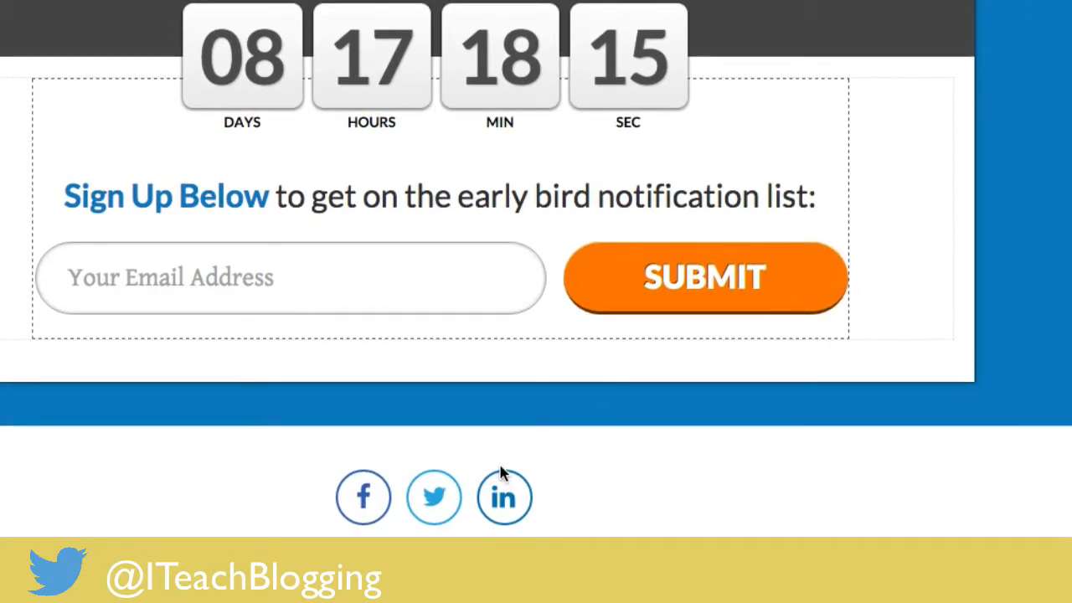
pyautogui.moveTo(557, 500)
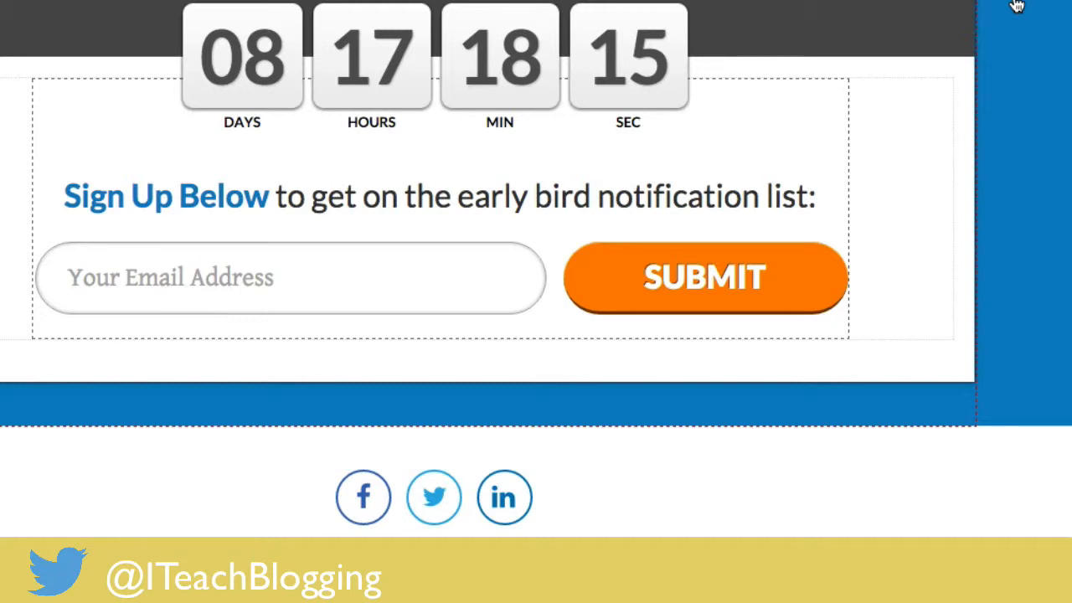
# Step: Select the share buttons element on the coming-soon page and open its Custom Social Sharing options
pyautogui.click(440, 497)
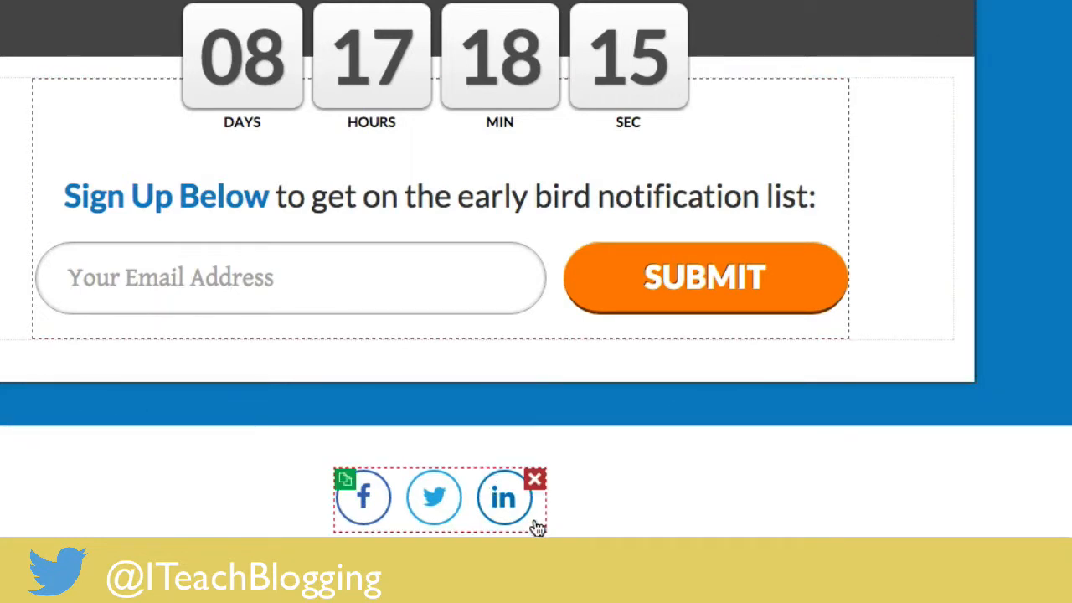
pyautogui.moveTo(383, 512)
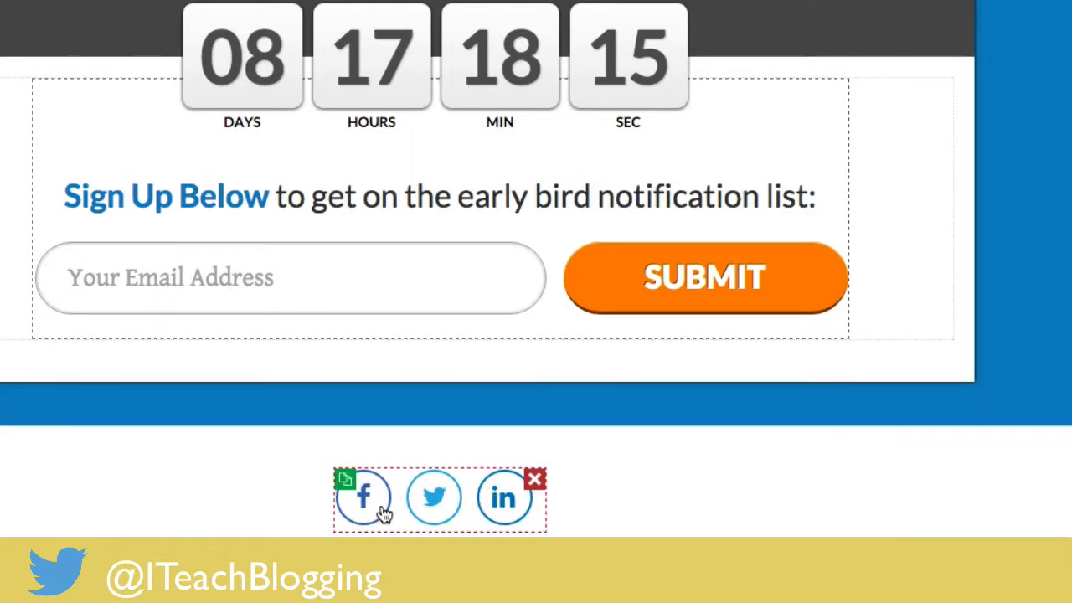
pyautogui.click(344, 478)
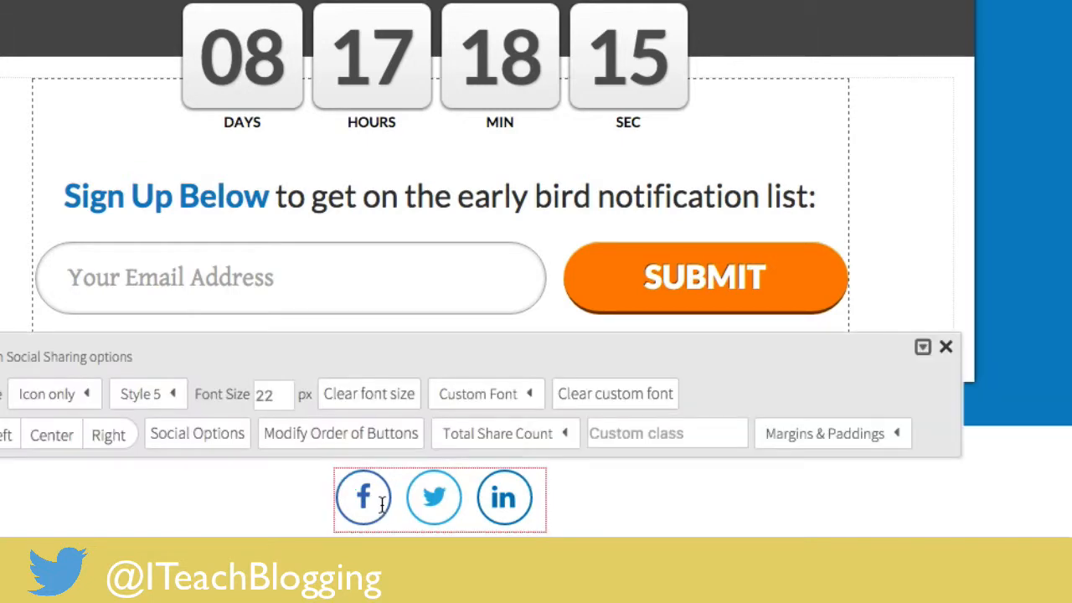
pyautogui.moveTo(634, 532)
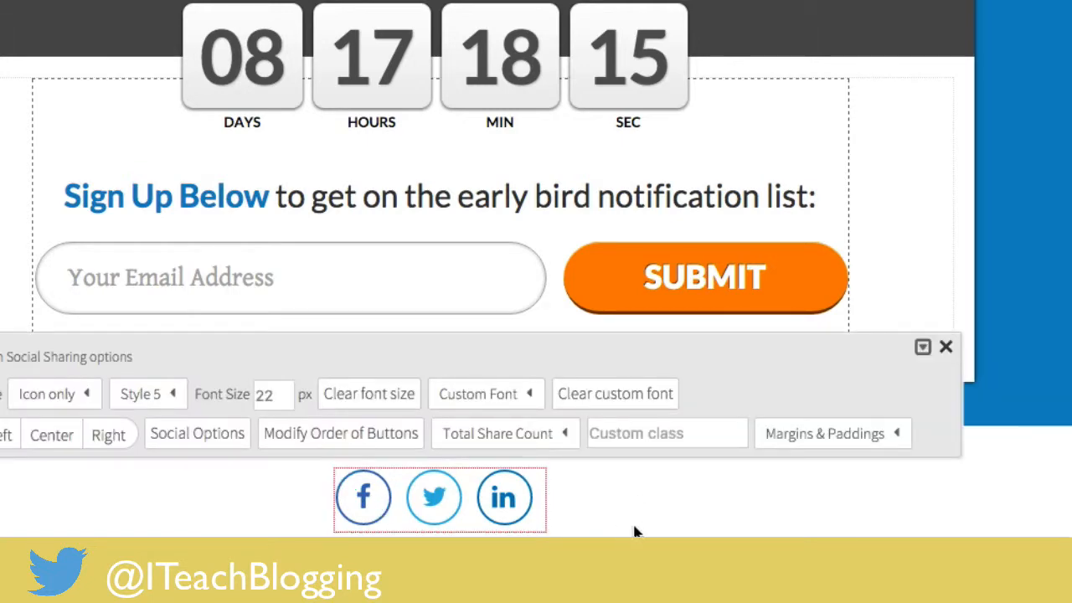
pyautogui.moveTo(666, 522)
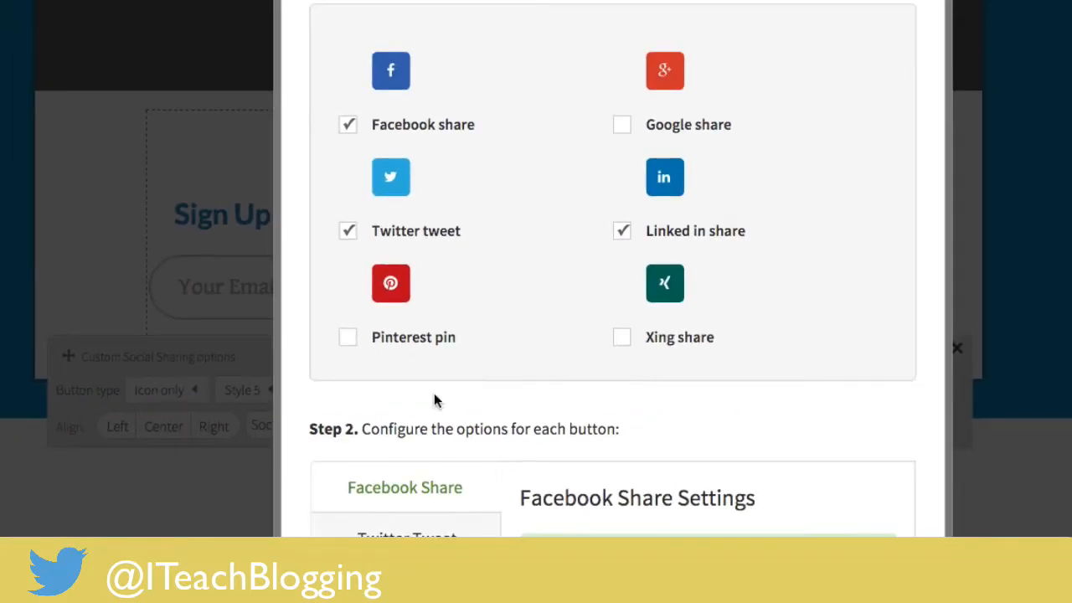
# Step: Scroll the social options dialog down to Step 2's Facebook Share Settings
pyautogui.scroll(-3)
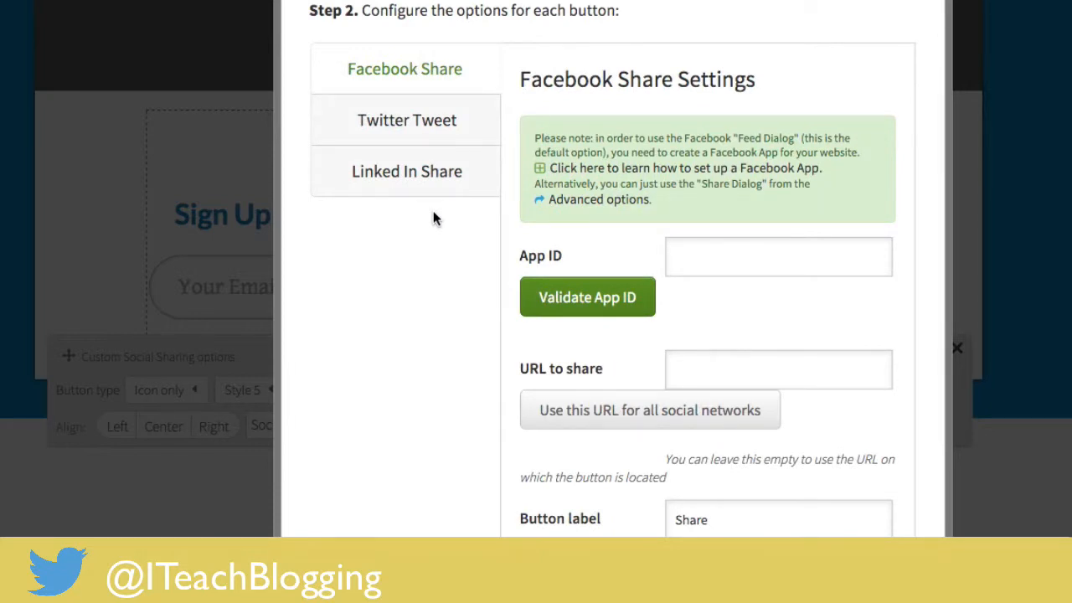
pyautogui.moveTo(567, 232)
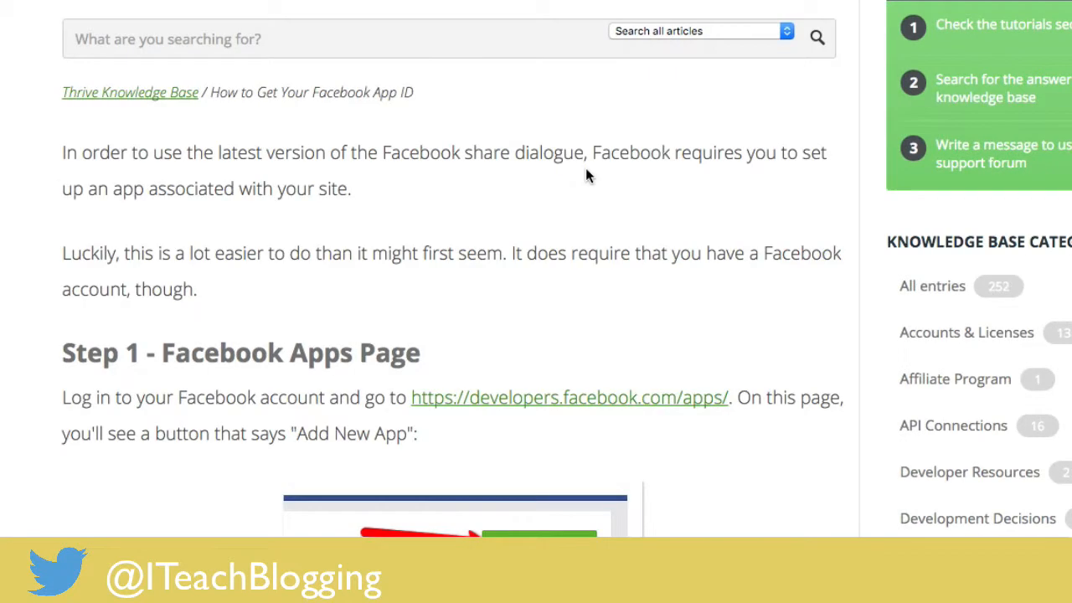
pyautogui.moveTo(678, 186)
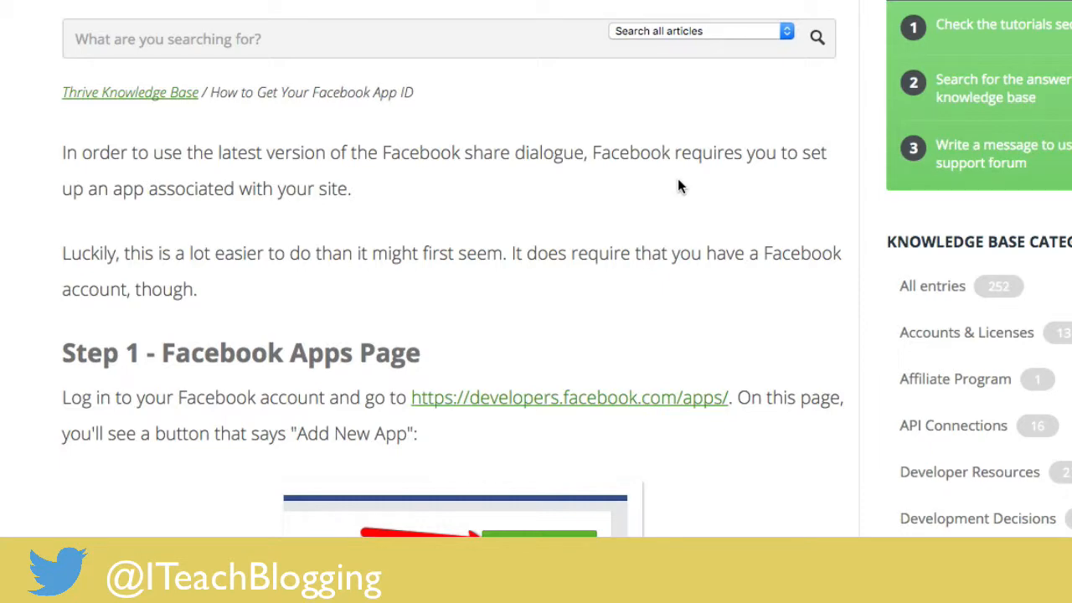
# Step: Read the Facebook App ID article and follow its developers.facebook.com/apps link
pyautogui.scroll(-3)
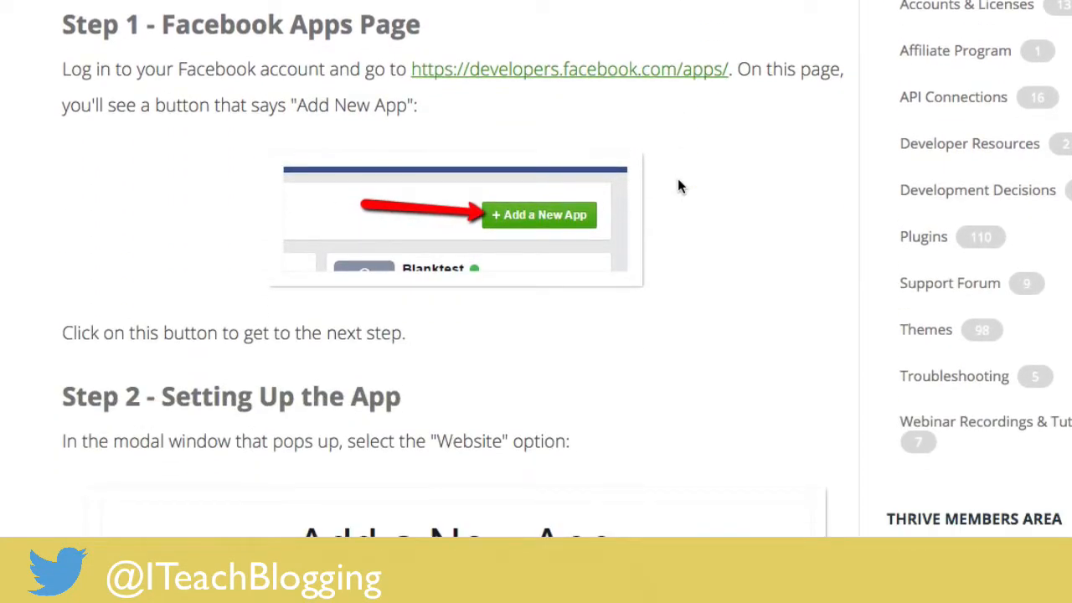
pyautogui.scroll(3)
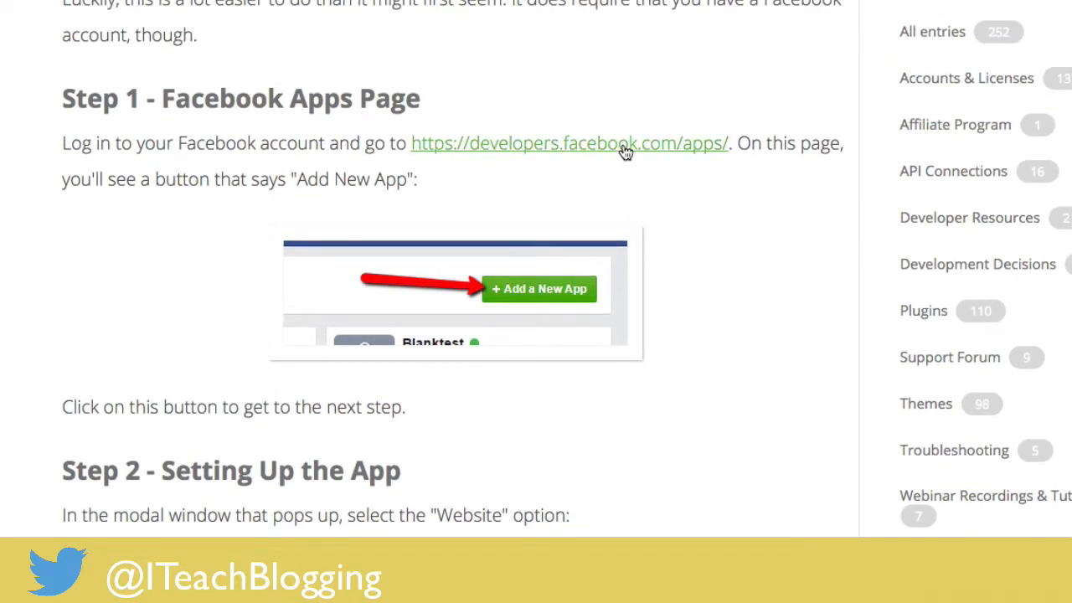
pyautogui.click(568, 143)
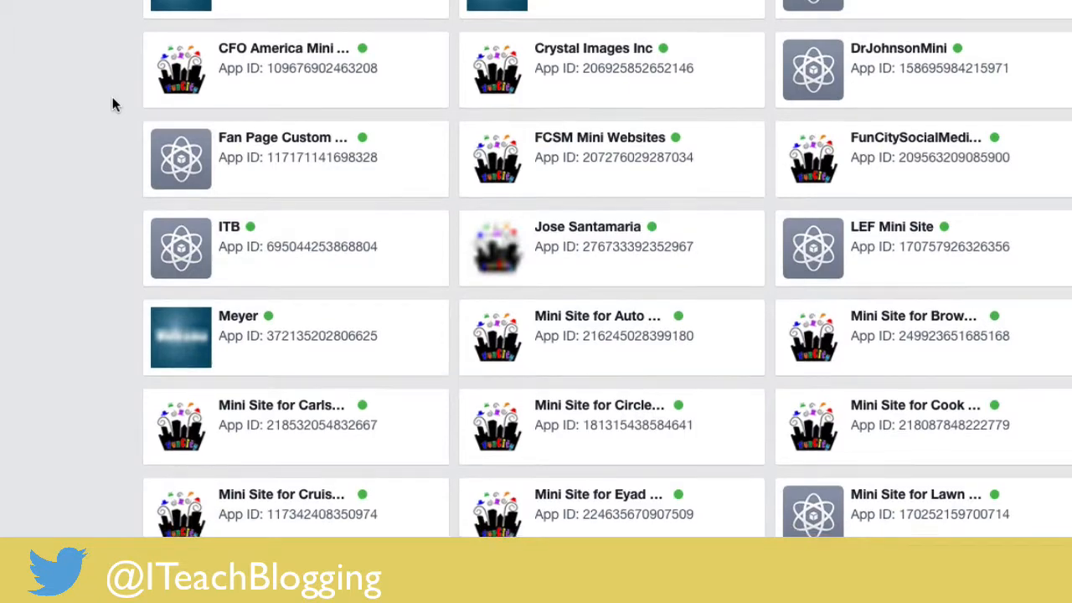
pyautogui.scroll(-3)
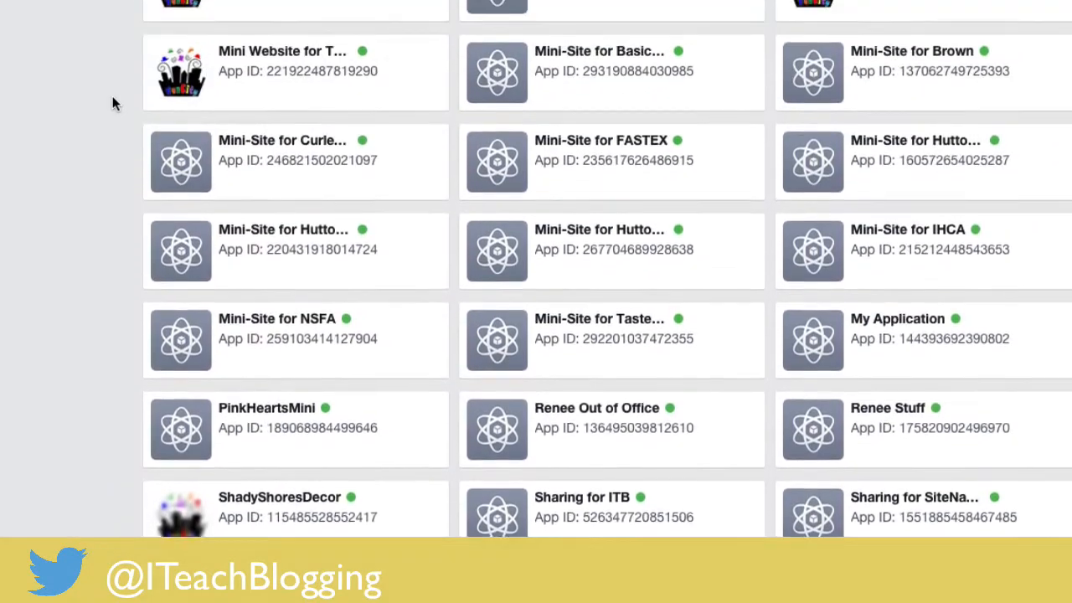
pyautogui.scroll(3)
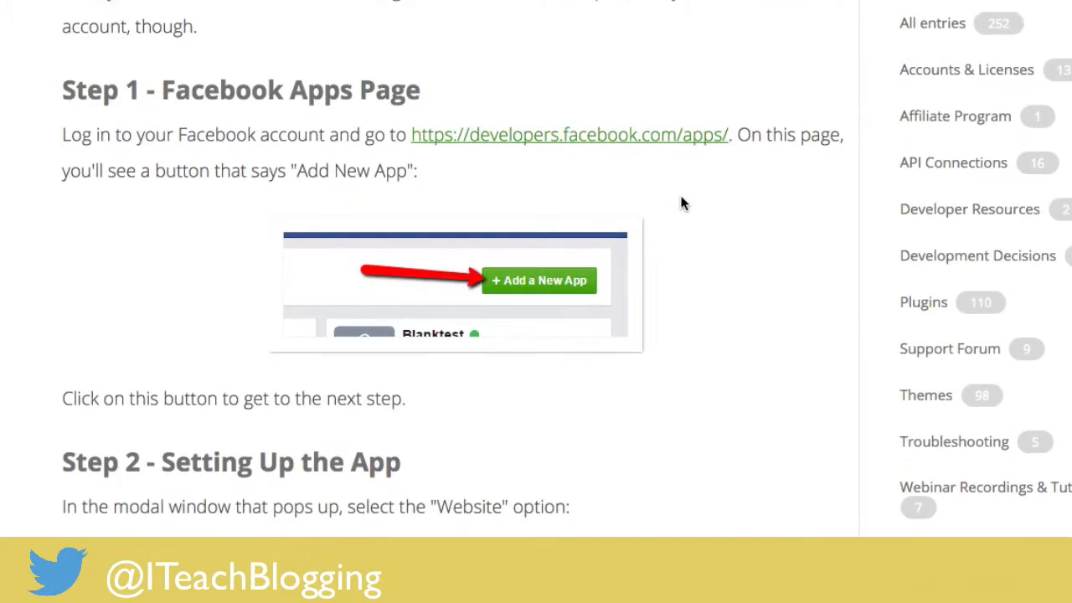
pyautogui.scroll(-3)
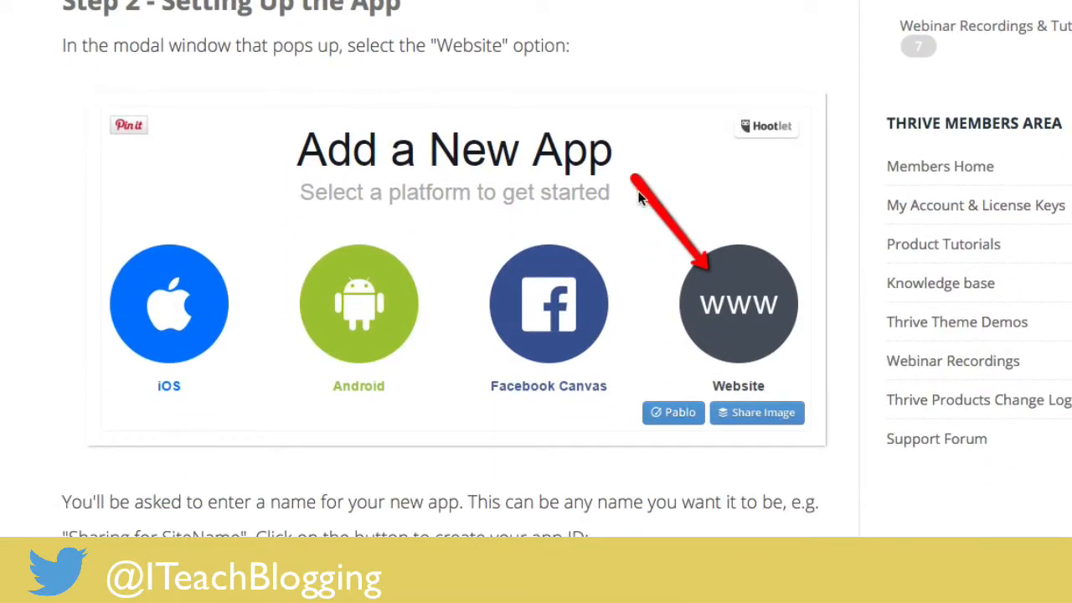
pyautogui.scroll(-3)
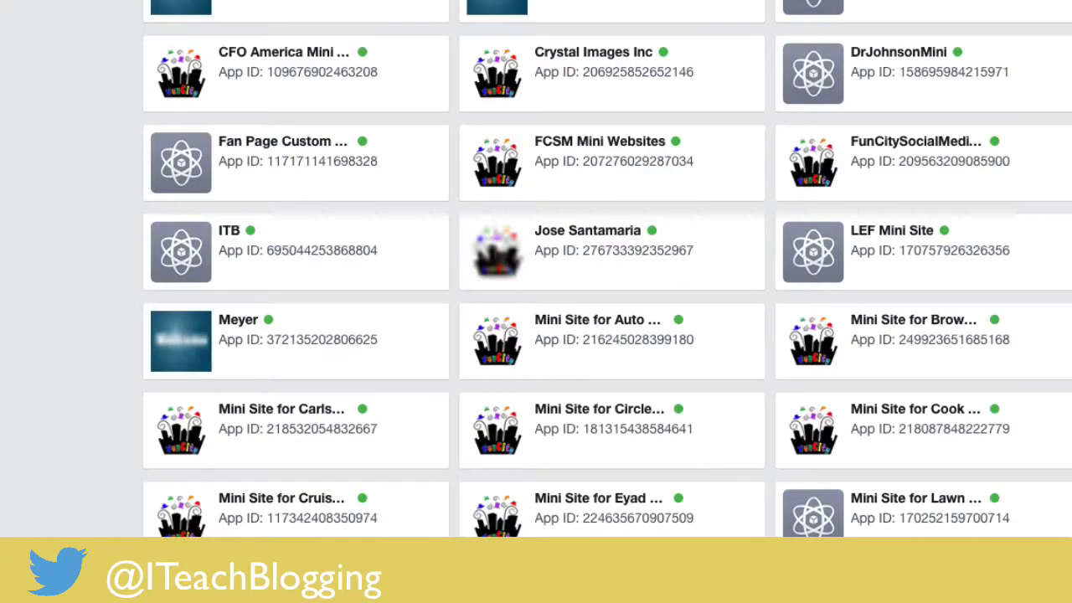
pyautogui.moveTo(132, 90)
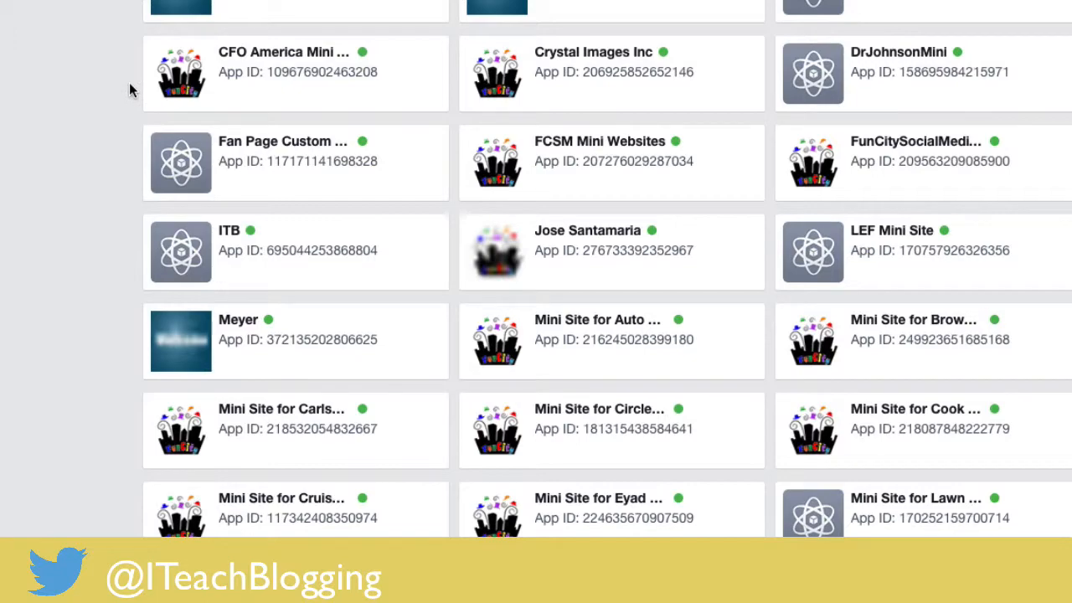
pyautogui.scroll(-3)
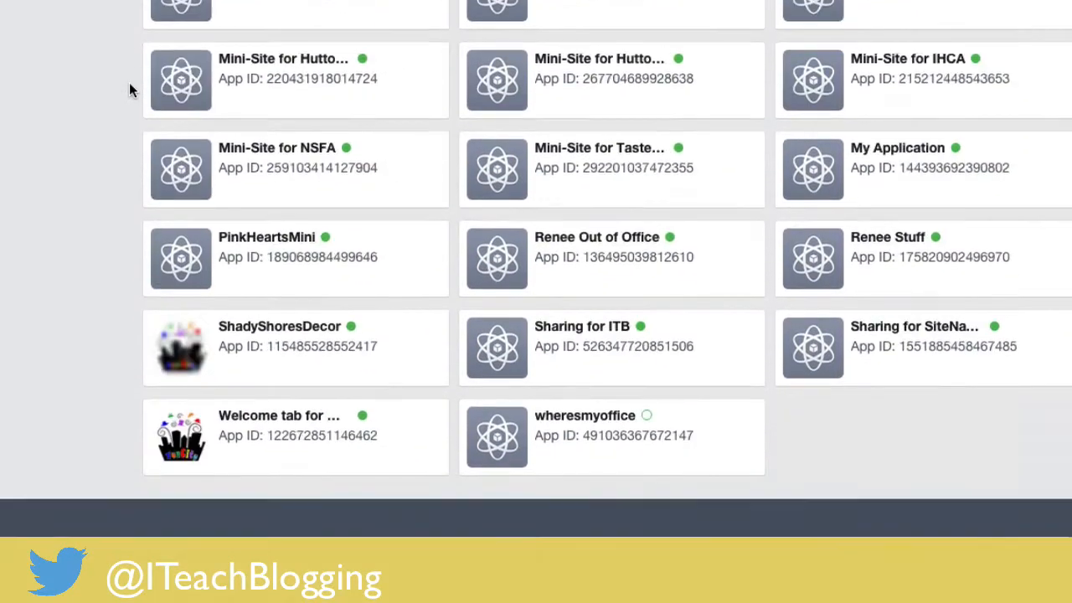
pyautogui.scroll(3)
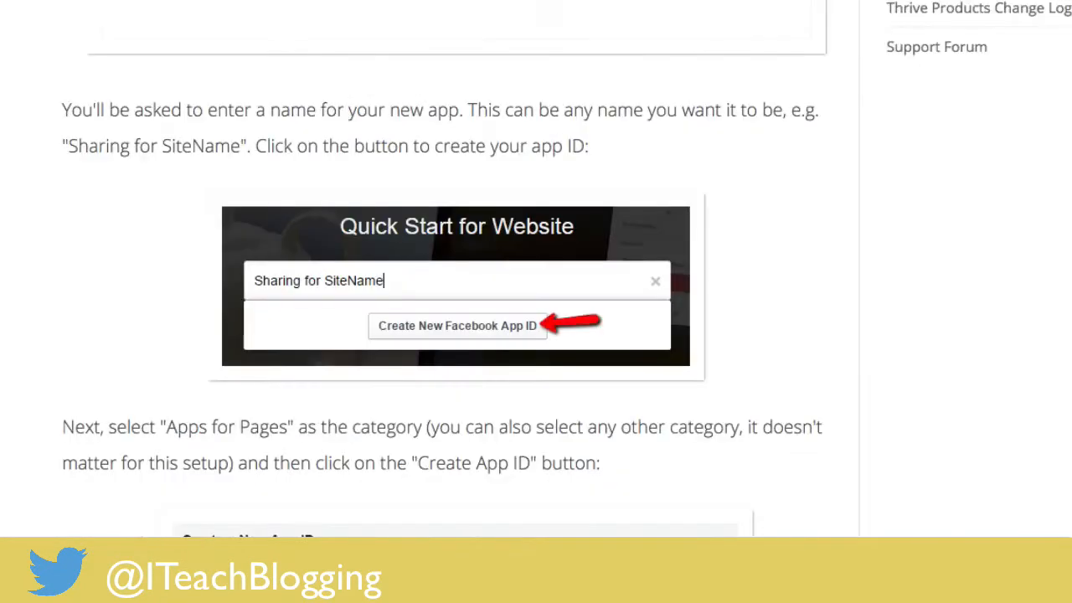
pyautogui.moveTo(67, 82)
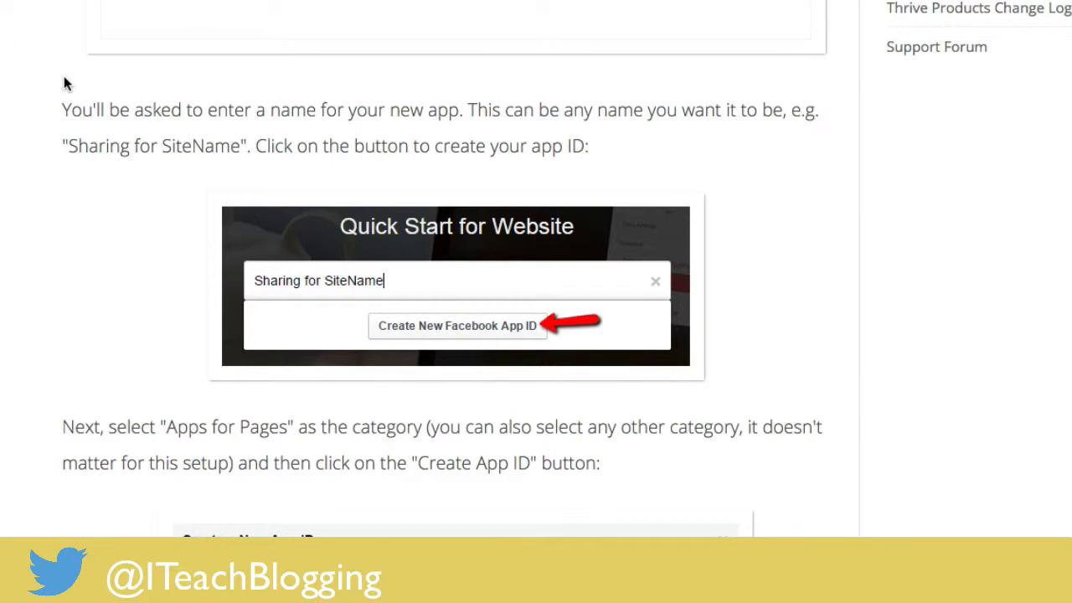
pyautogui.scroll(-3)
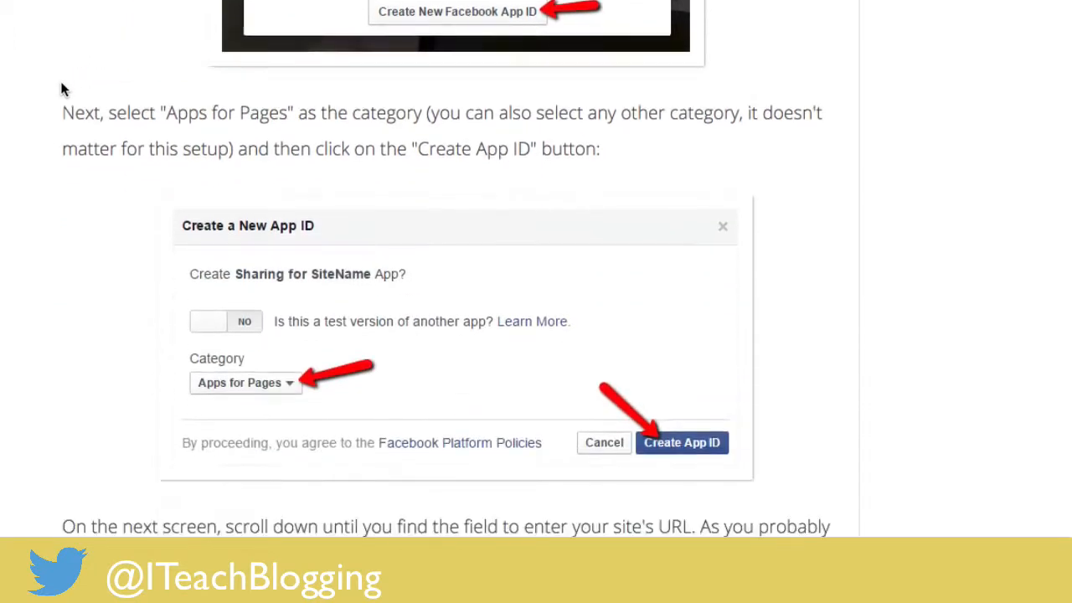
pyautogui.scroll(-3)
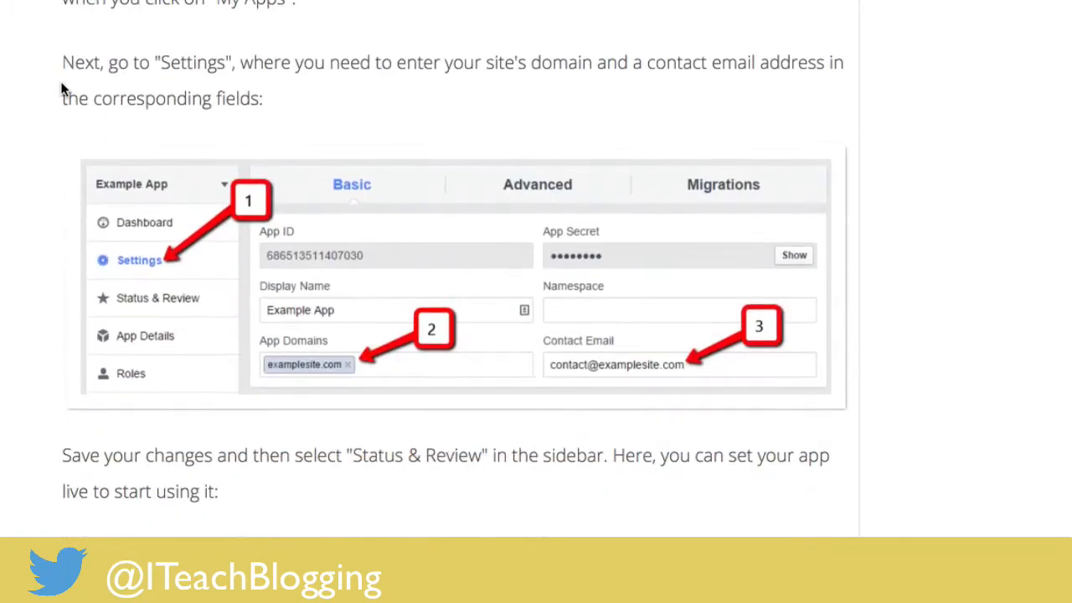
pyautogui.scroll(-3)
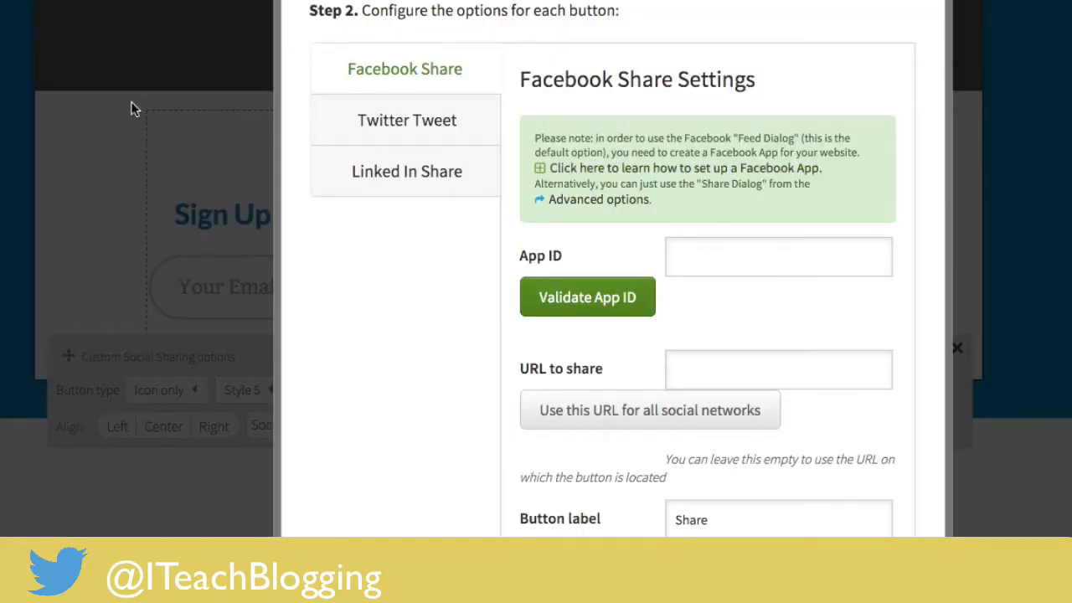
# Step: Show the Twitter Tweet tab and scroll through its URL, Tweet and Via fields
pyautogui.click(406, 120)
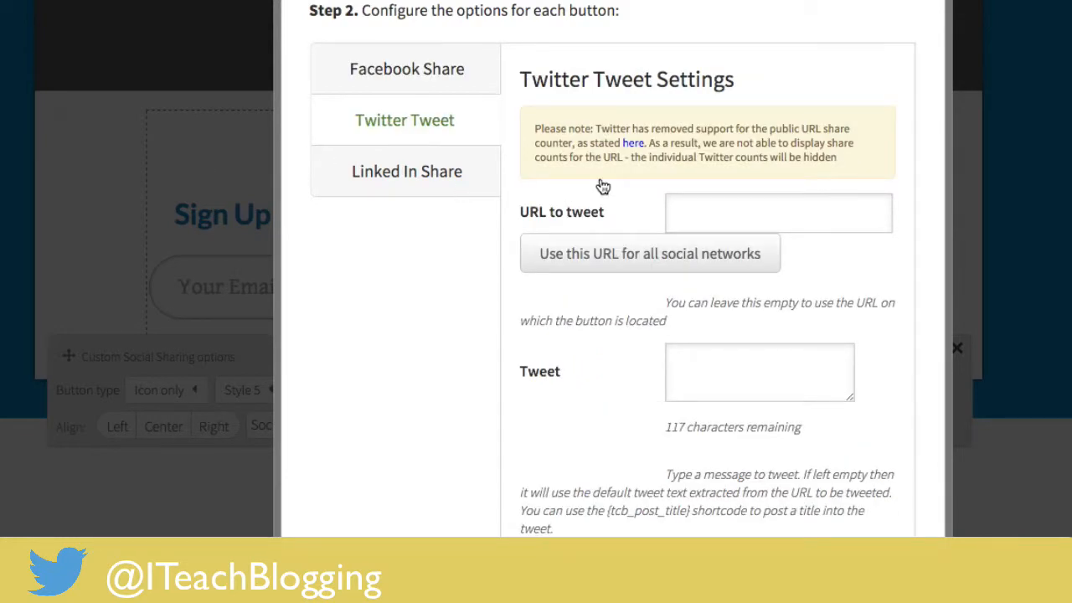
pyautogui.scroll(-3)
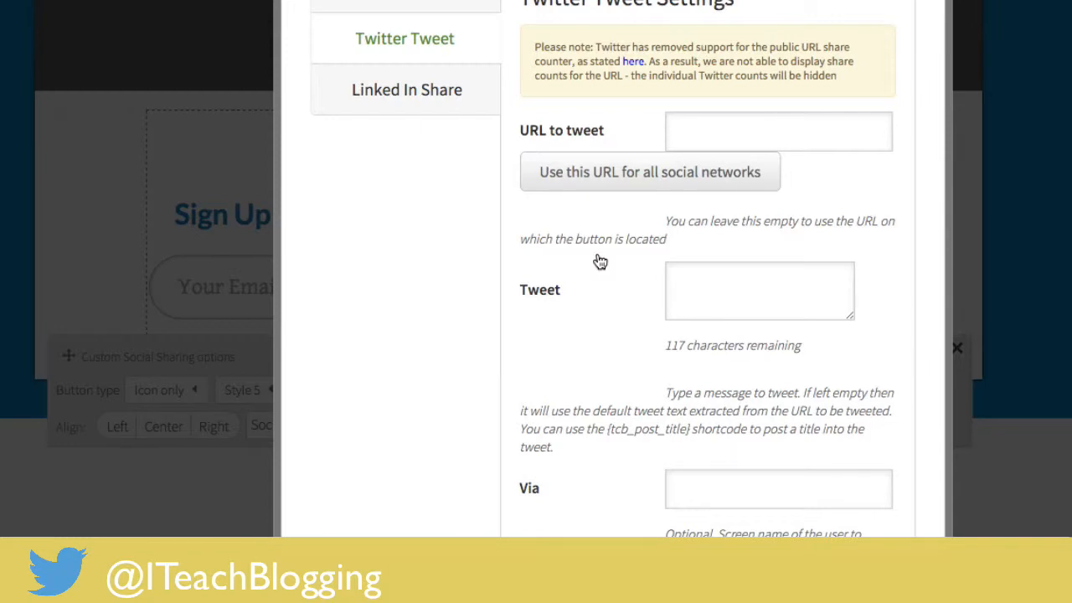
pyautogui.moveTo(751, 234)
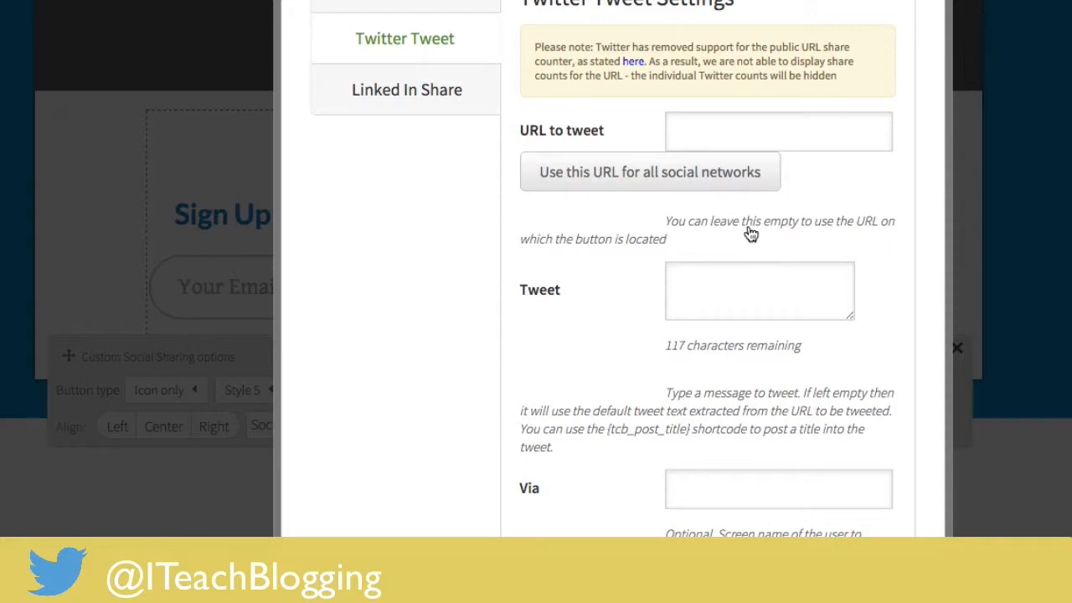
pyautogui.scroll(-3)
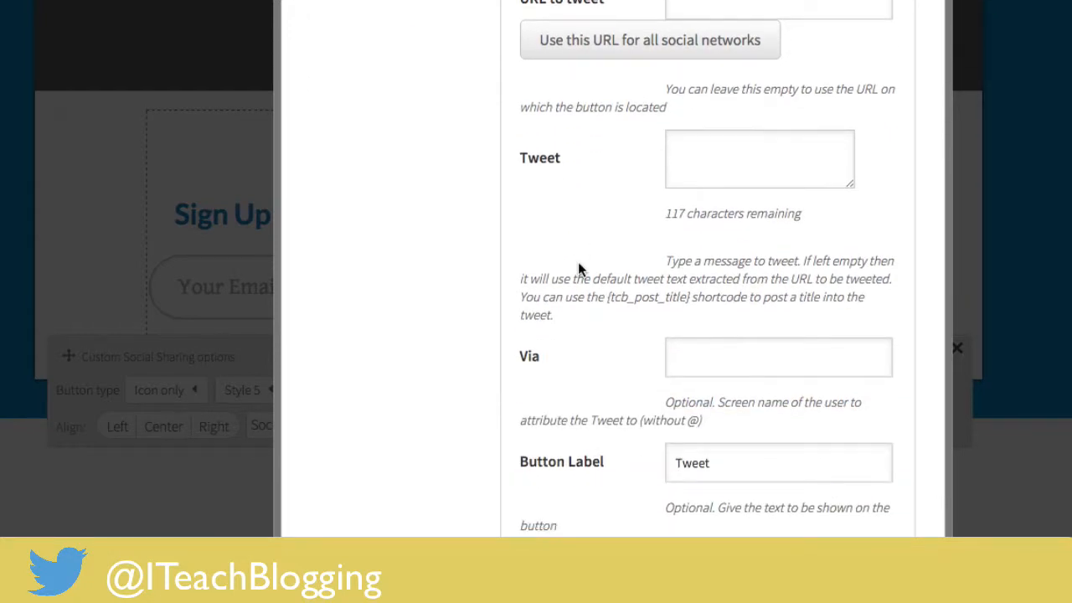
# Step: Enter the tweet text 'Be excited because a new project is coming your way.'
pyautogui.click(758, 158)
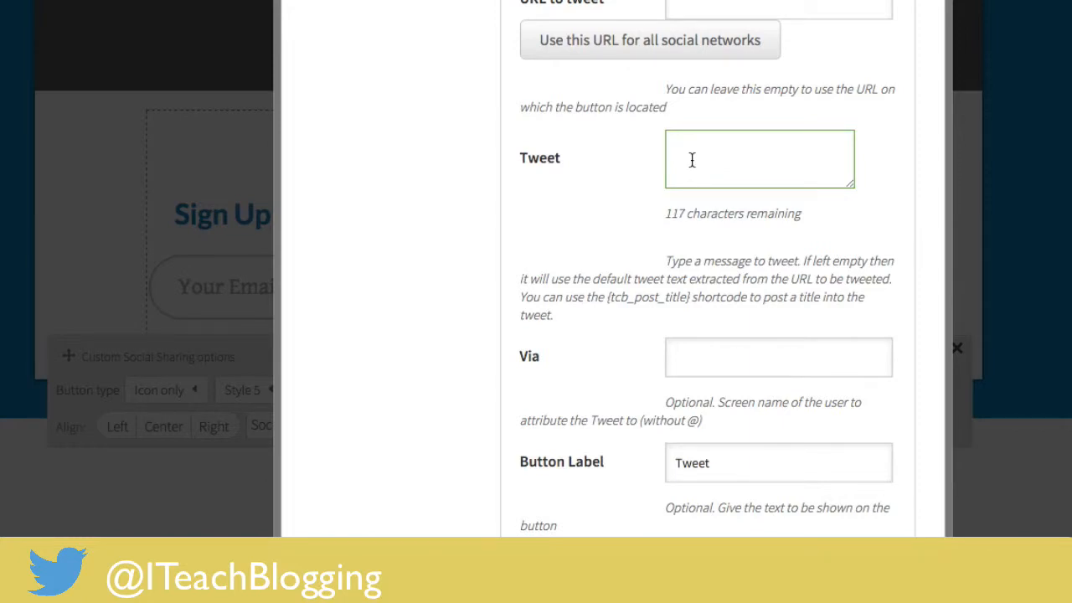
pyautogui.write('Be excit')
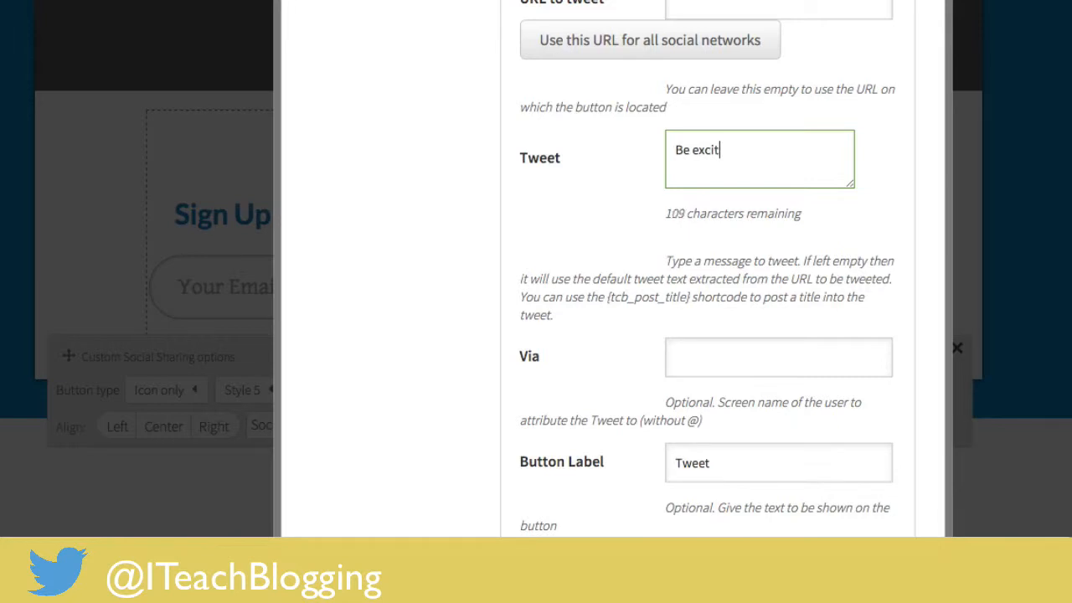
pyautogui.write('ed because')
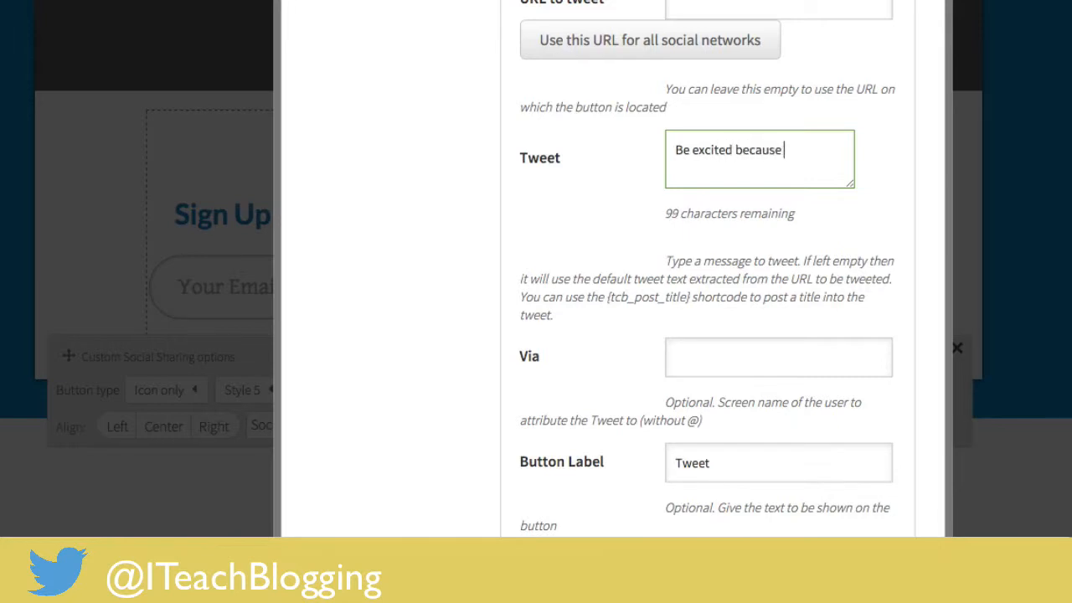
pyautogui.write('a new project i')
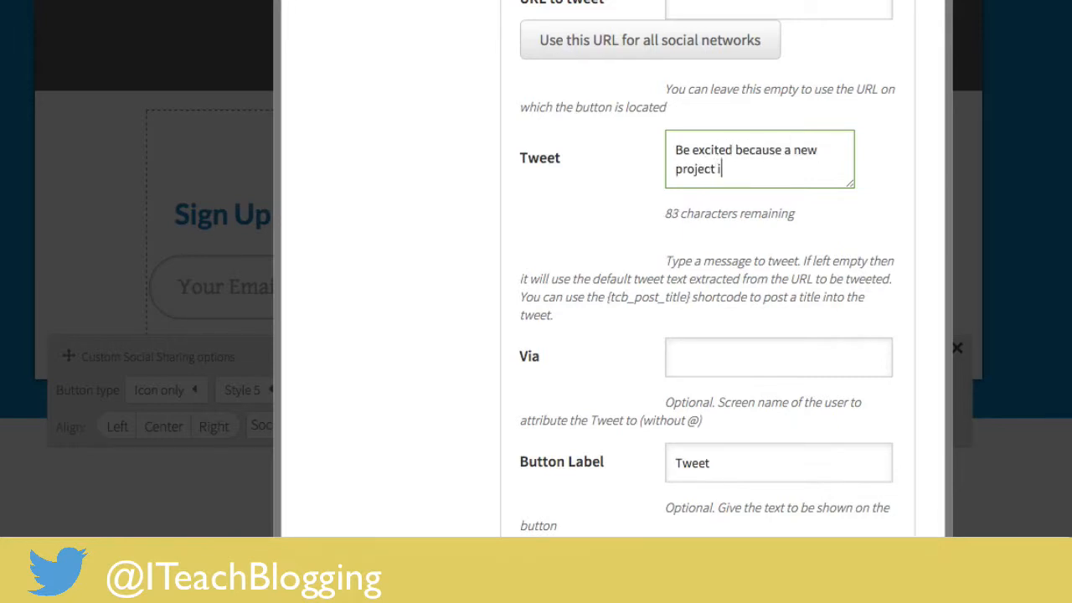
pyautogui.write('s coming your way')
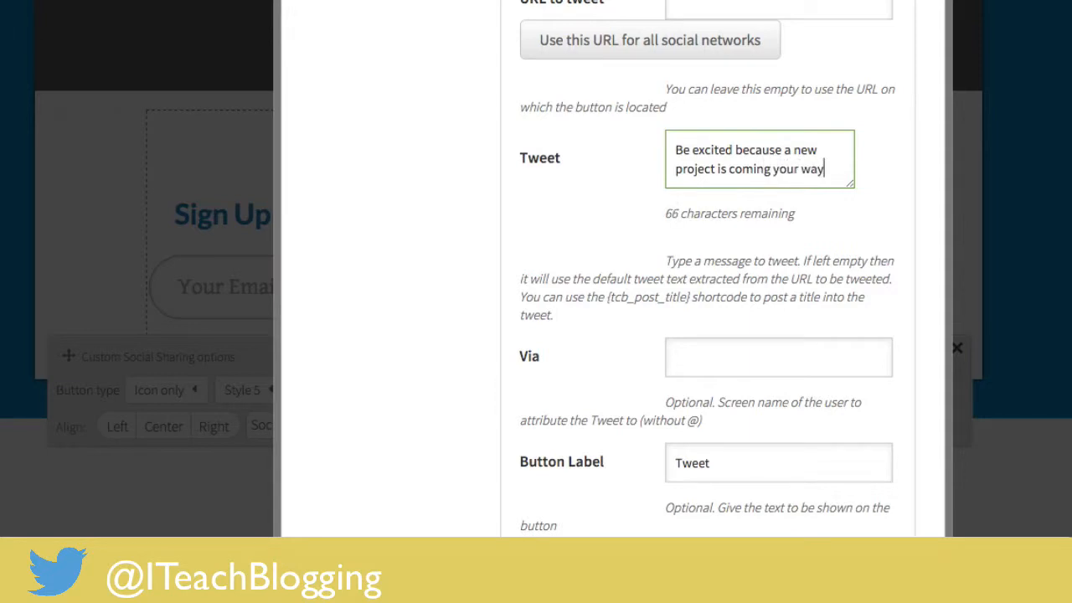
pyautogui.write('.')
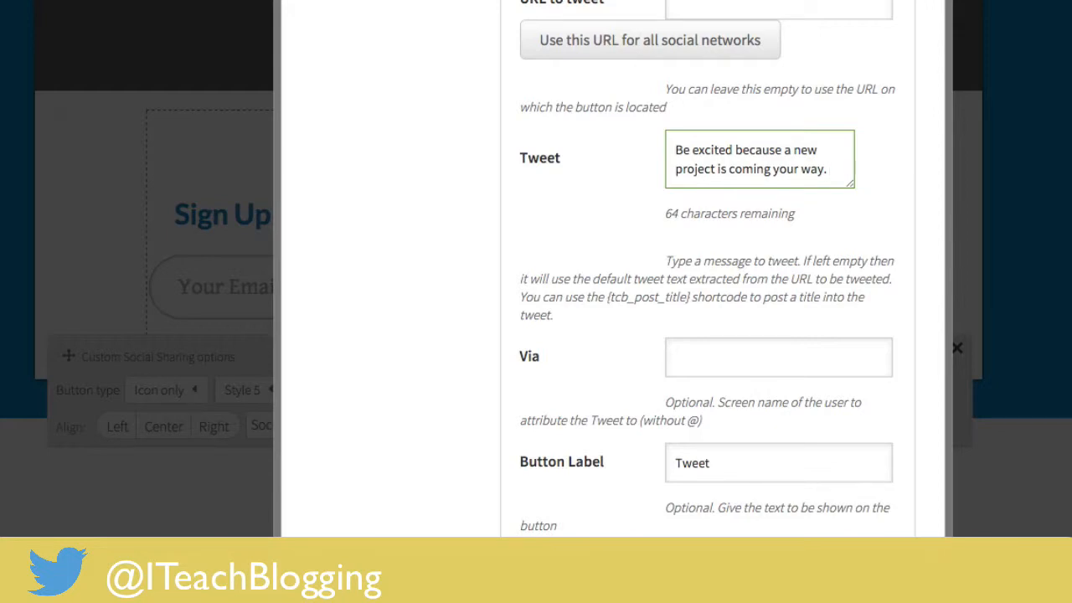
# Step: Set the Via field to 'iteachblogging'
pyautogui.scroll(-3)
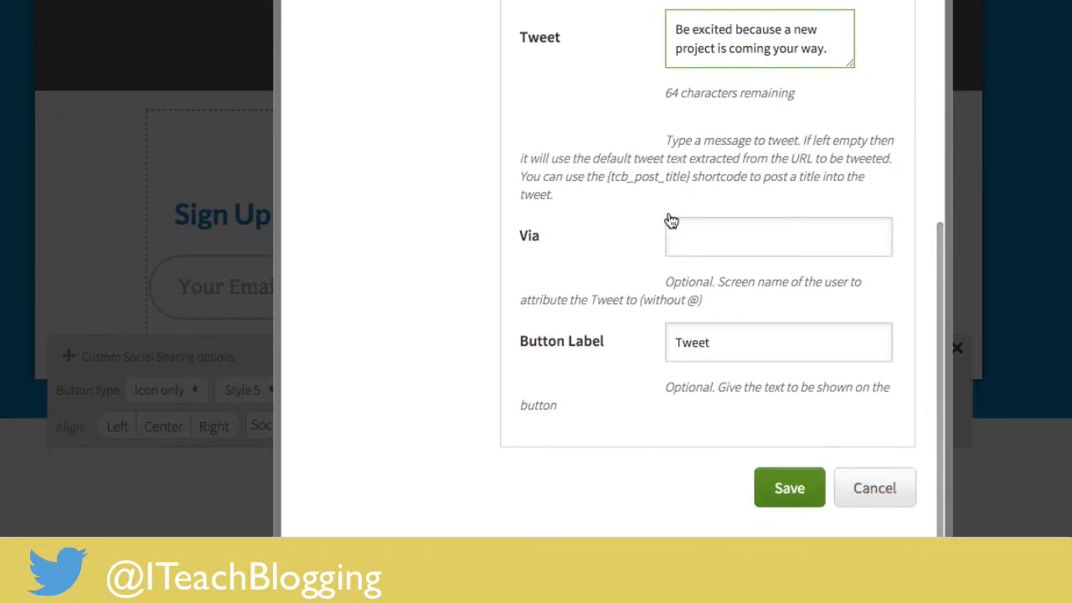
pyautogui.click(777, 236)
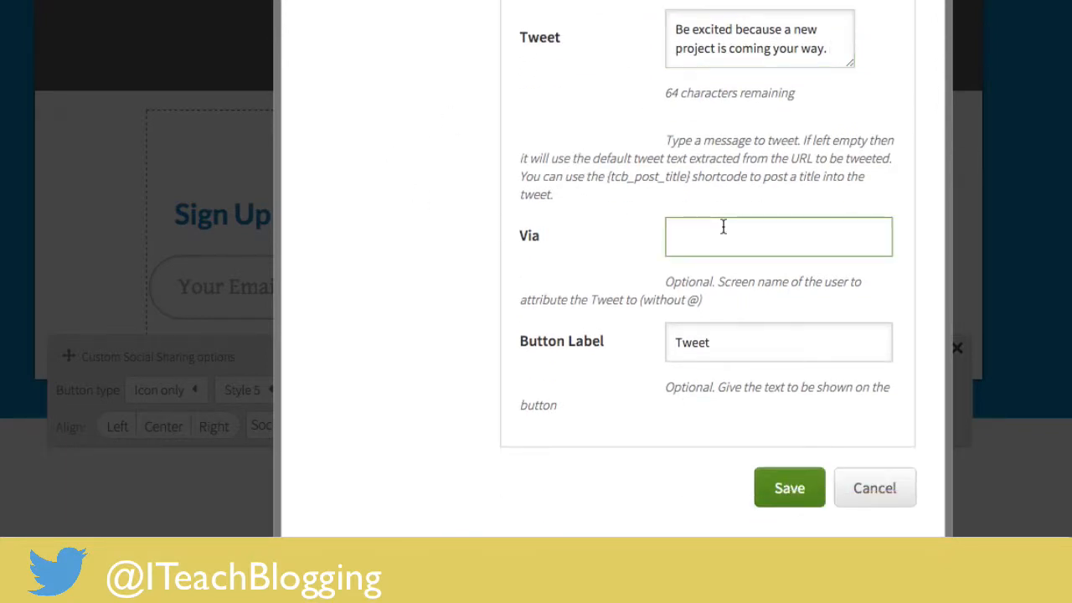
pyautogui.write('iteachblogg')
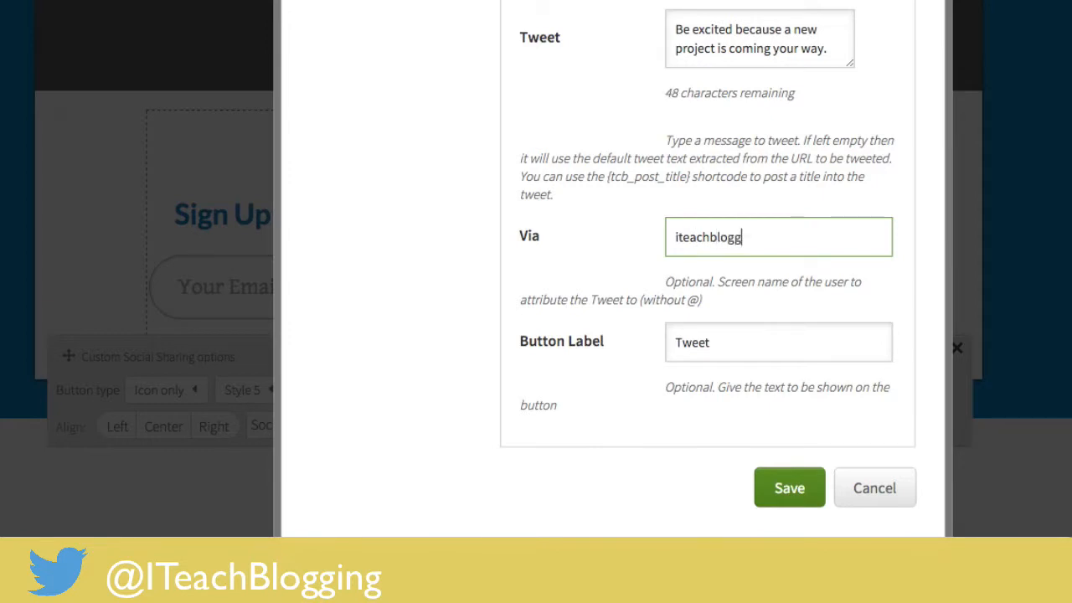
pyautogui.write('ing')
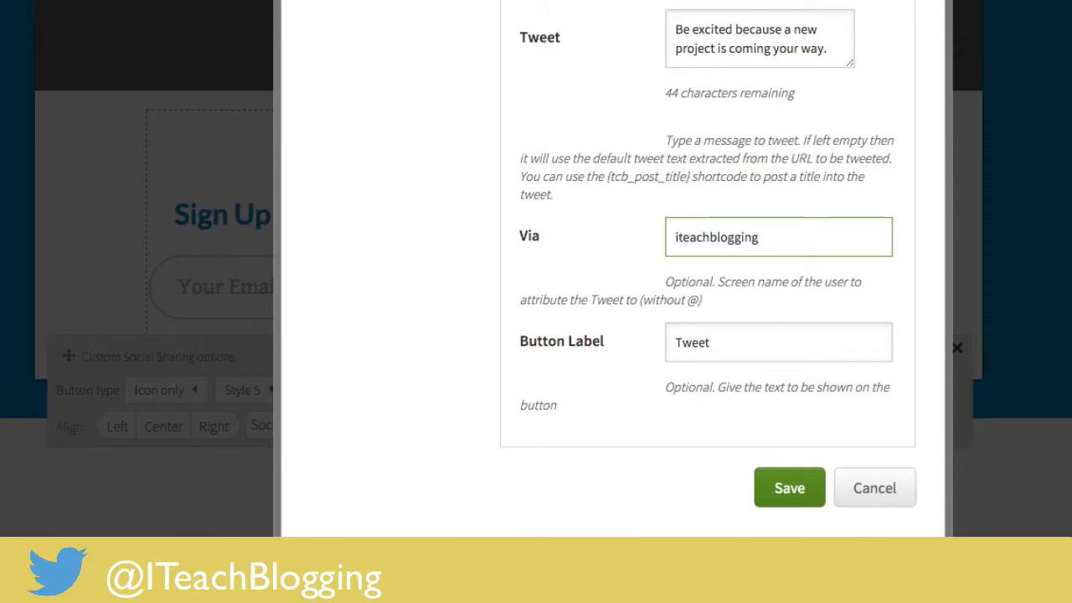
pyautogui.moveTo(620, 198)
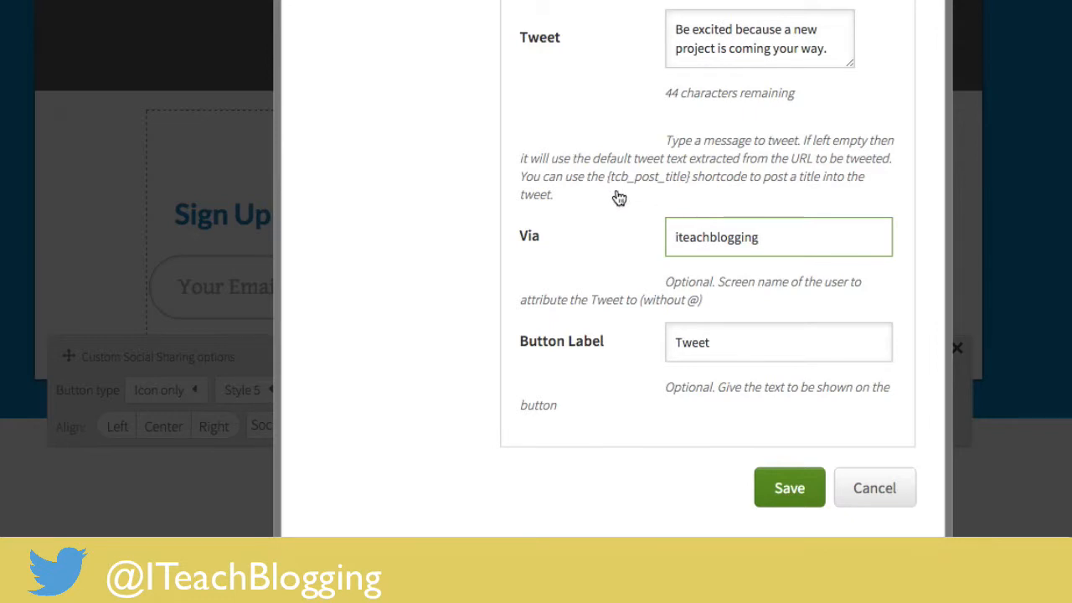
pyautogui.scroll(3)
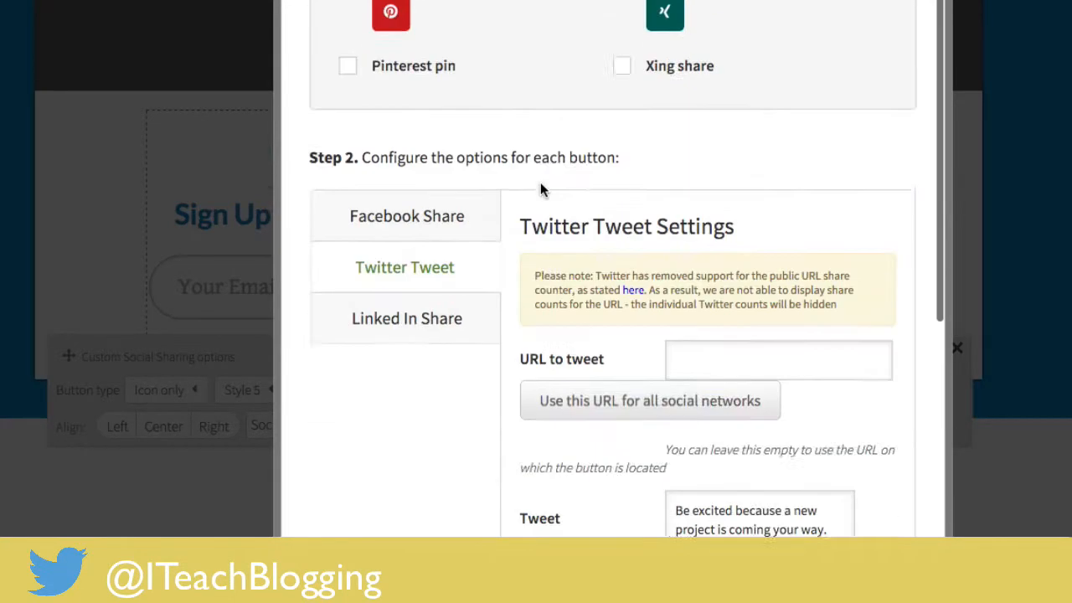
pyautogui.scroll(-3)
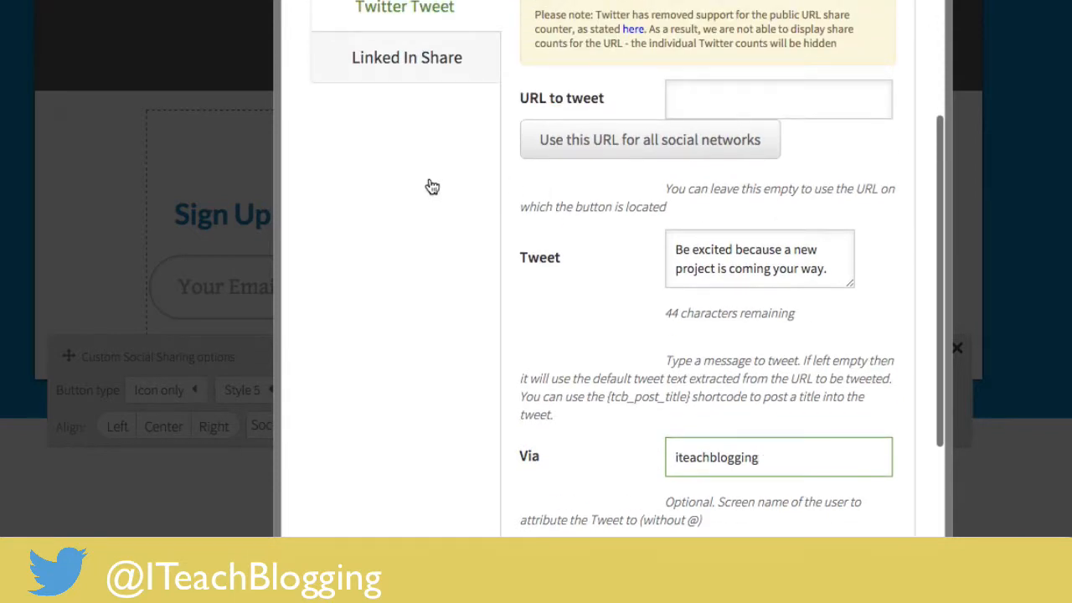
pyautogui.click(406, 57)
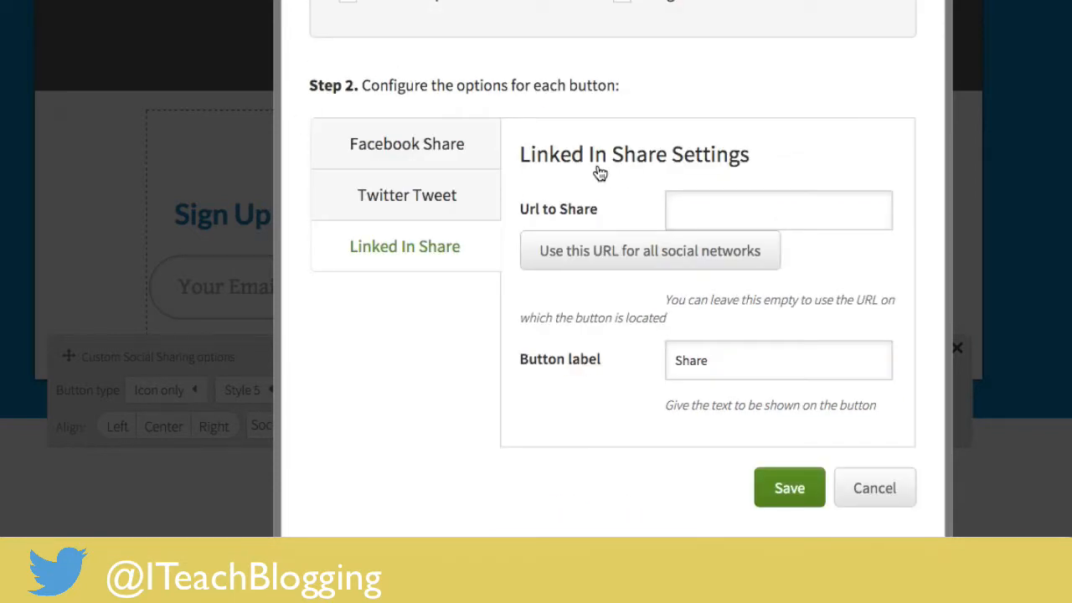
pyautogui.moveTo(569, 317)
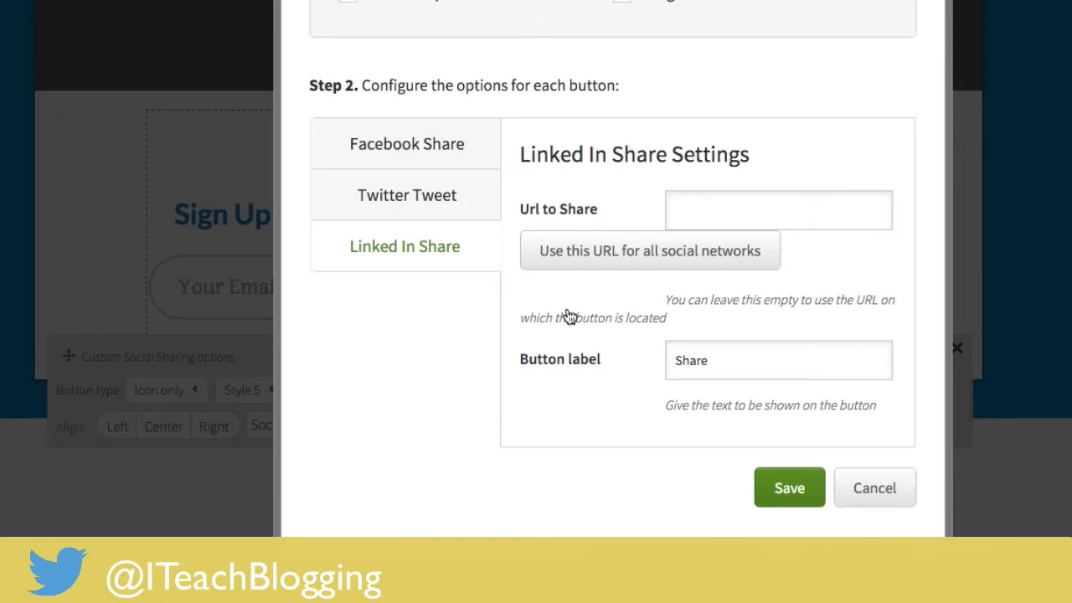
pyautogui.moveTo(335, 14)
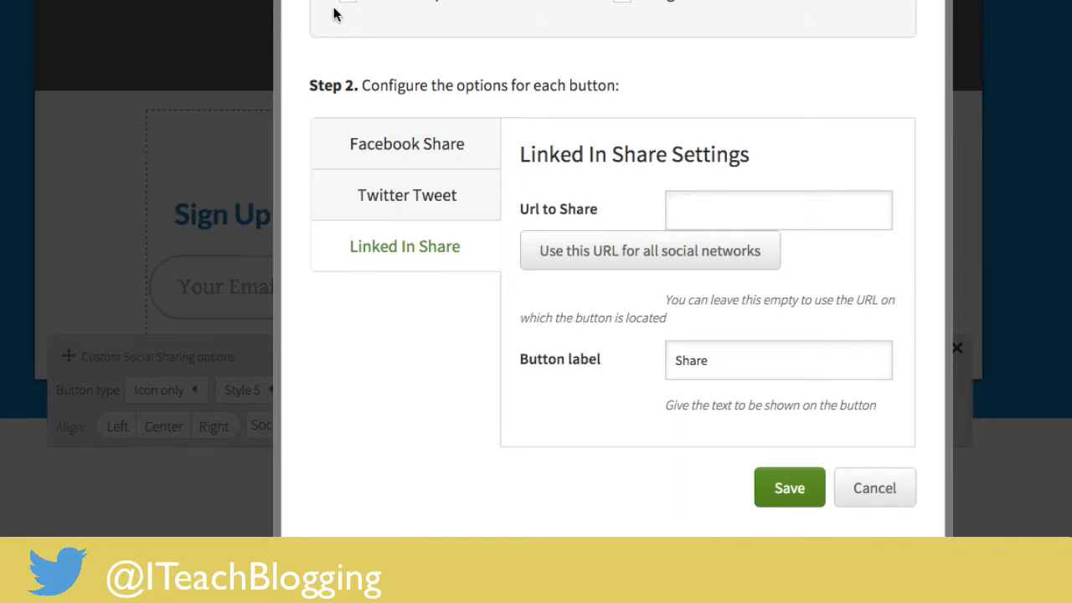
pyautogui.moveTo(406, 297)
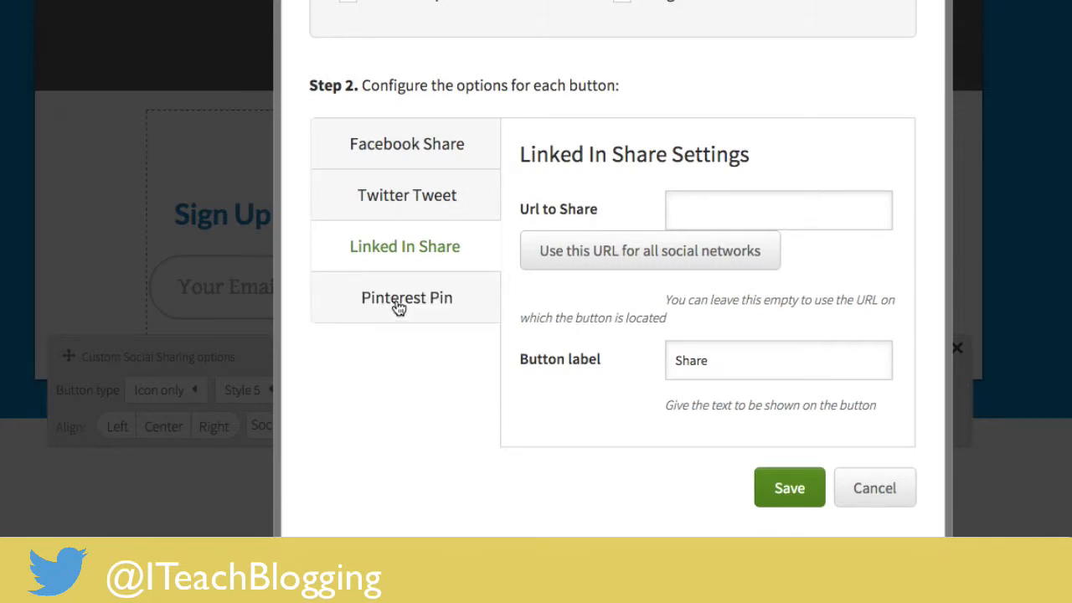
pyautogui.click(405, 297)
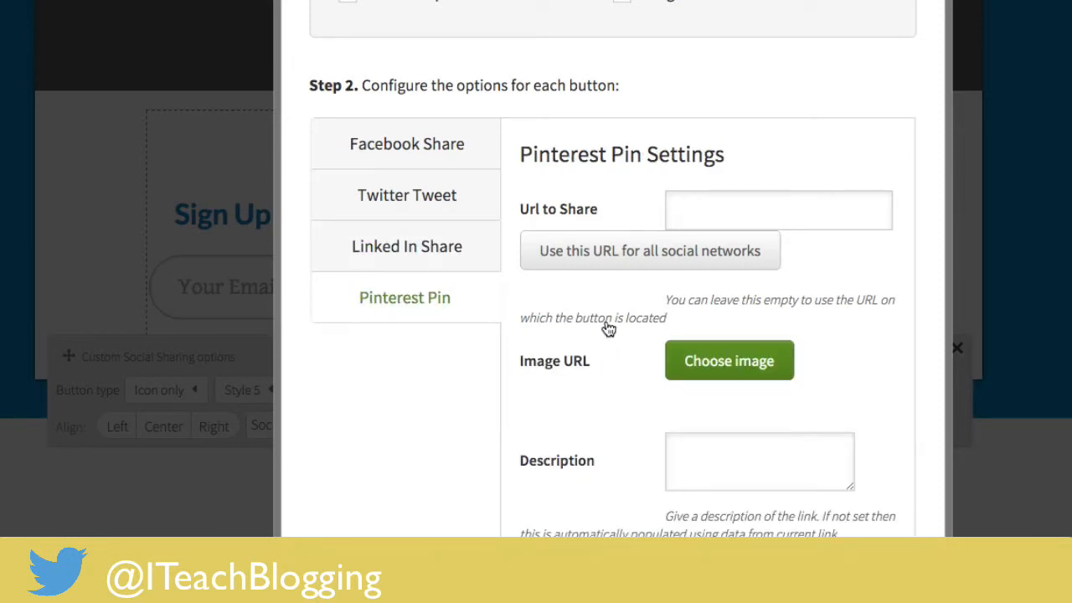
pyautogui.scroll(-3)
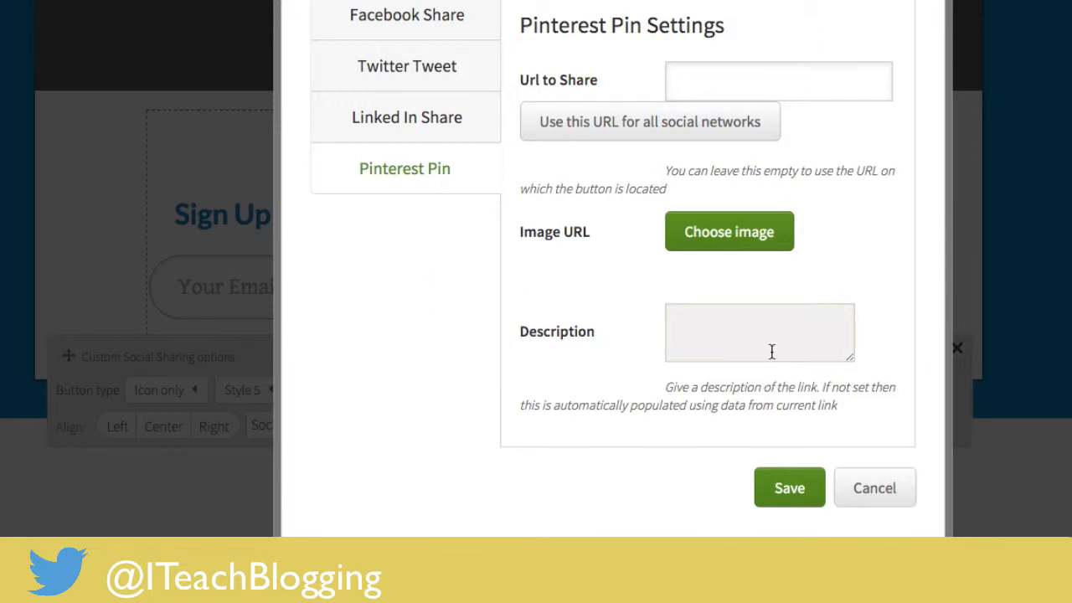
pyautogui.click(759, 332)
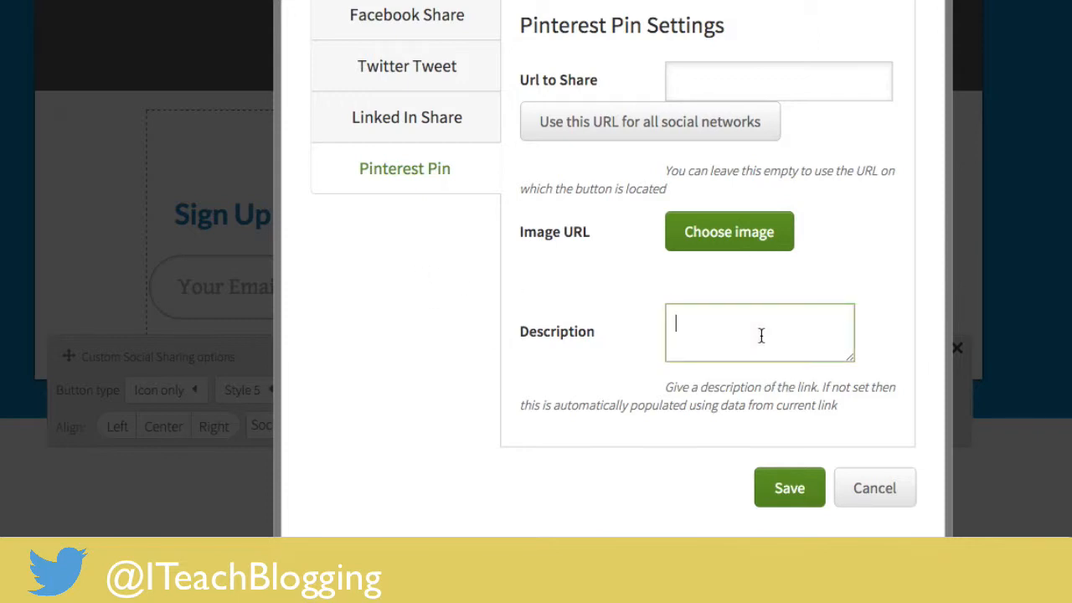
pyautogui.moveTo(773, 256)
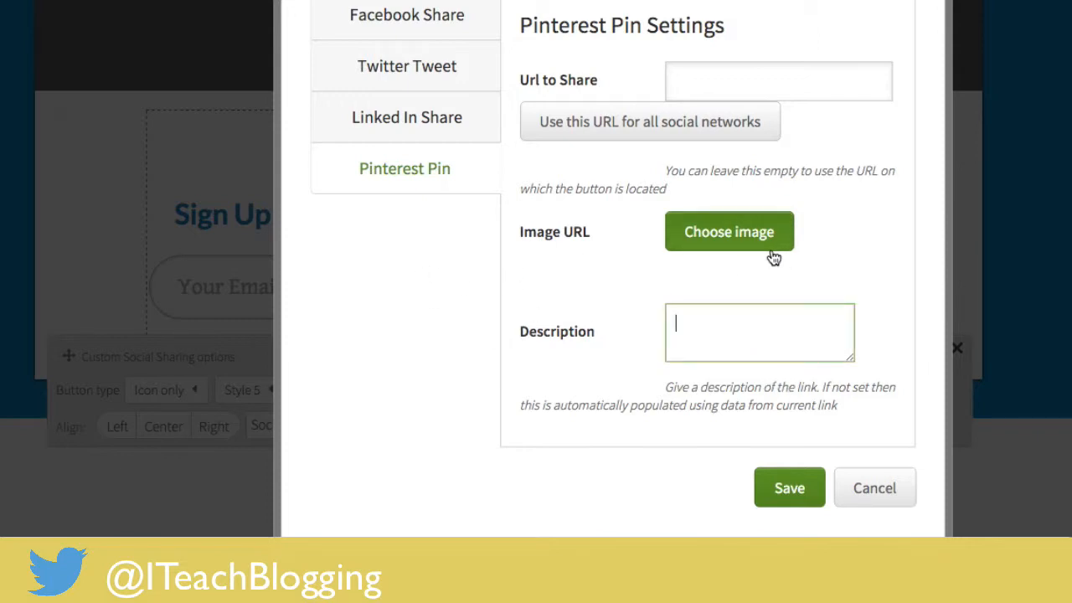
pyautogui.moveTo(728, 232)
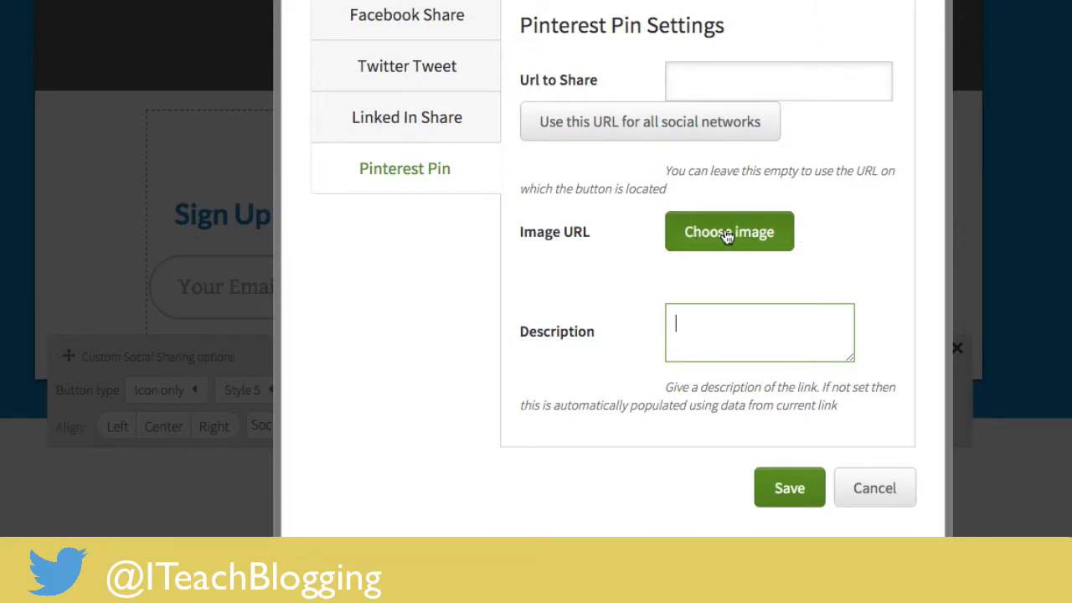
pyautogui.moveTo(639, 237)
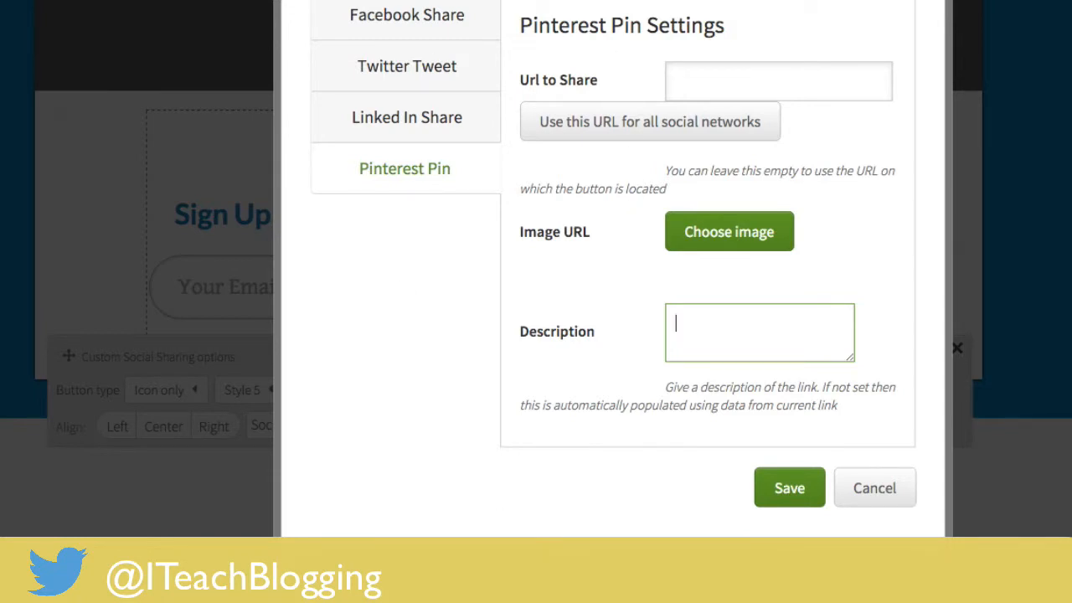
pyautogui.moveTo(524, 459)
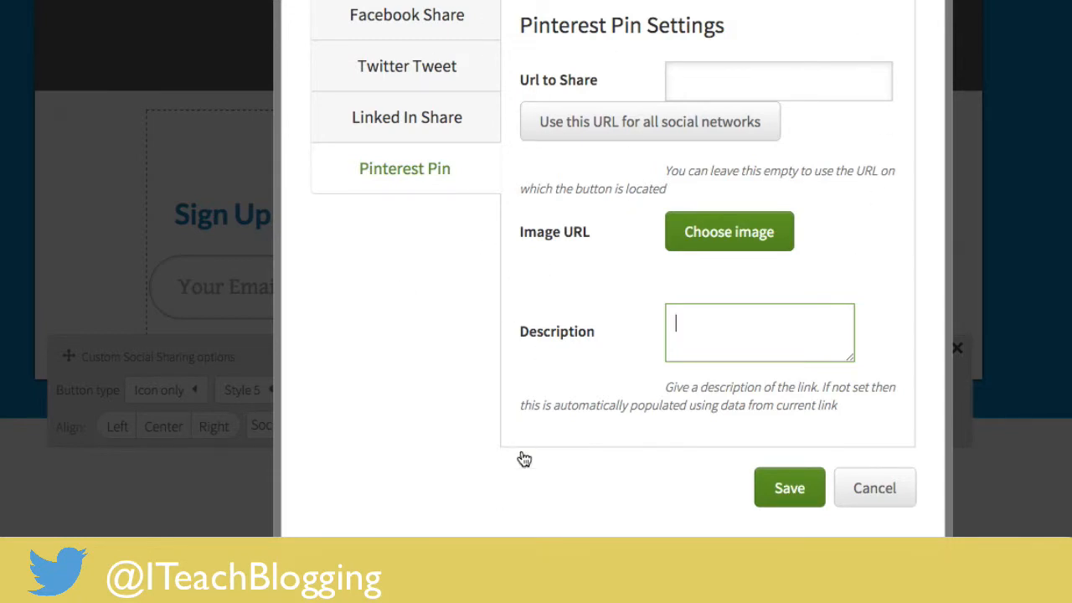
pyautogui.moveTo(591, 232)
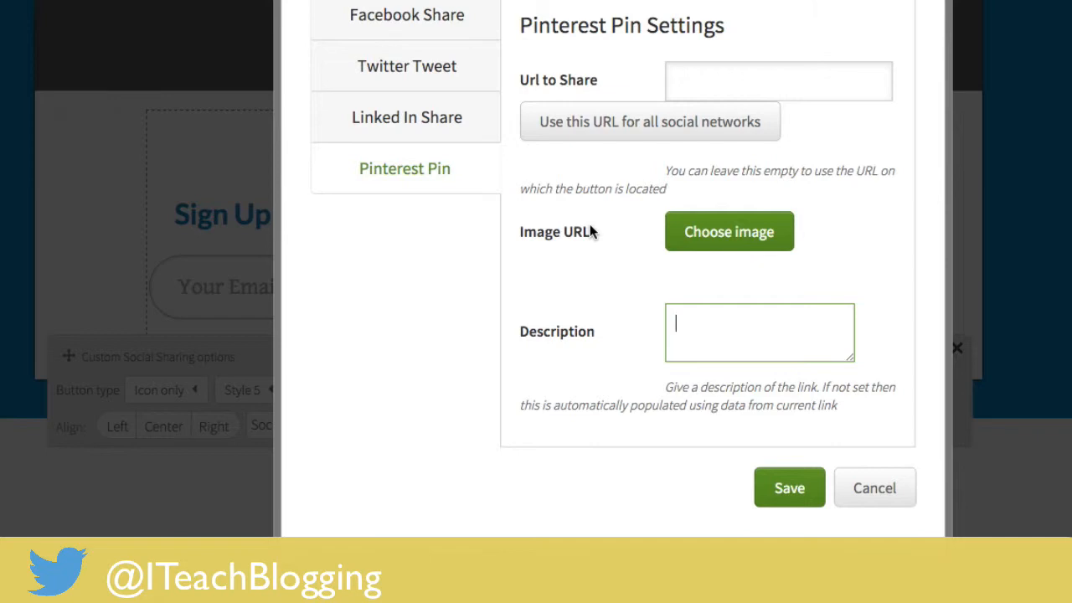
# Step: Tick Google share in Step 1, then review the Facebook Share Settings in Step 2
pyautogui.scroll(3)
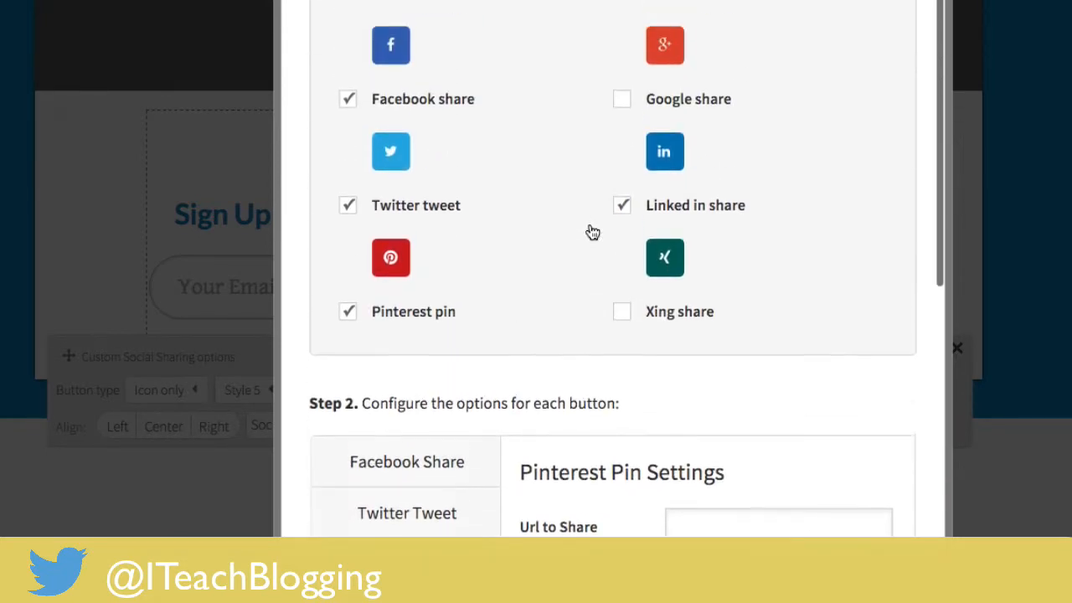
pyautogui.click(621, 99)
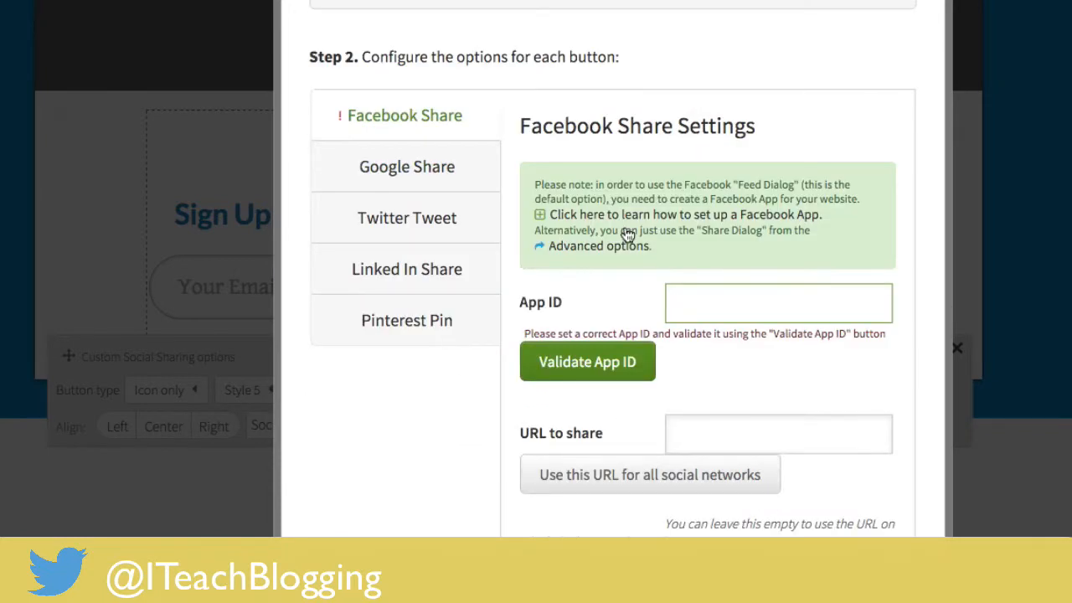
pyautogui.scroll(-3)
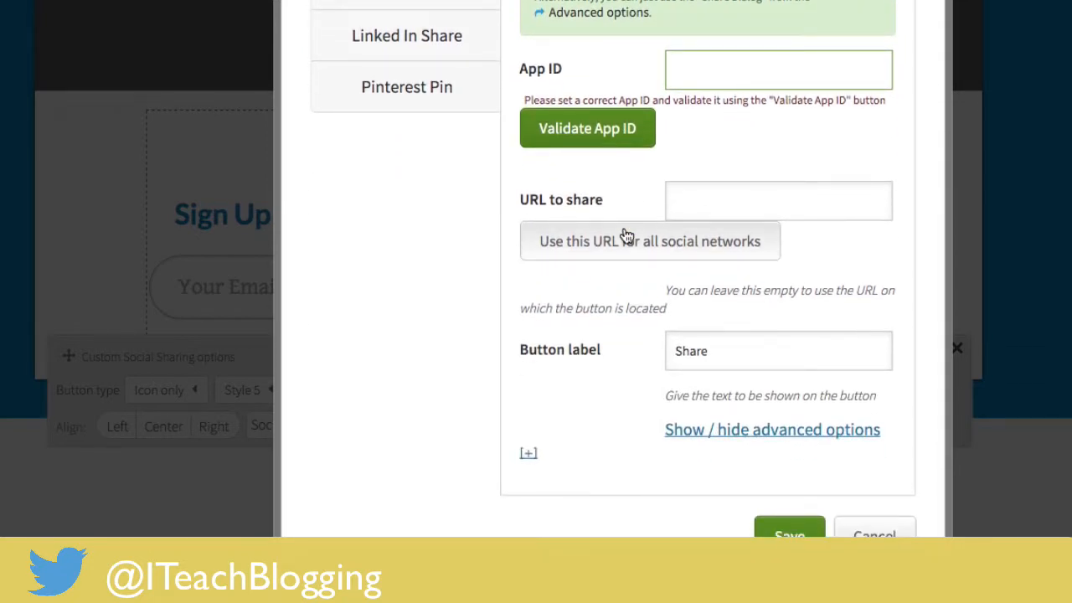
pyautogui.scroll(-3)
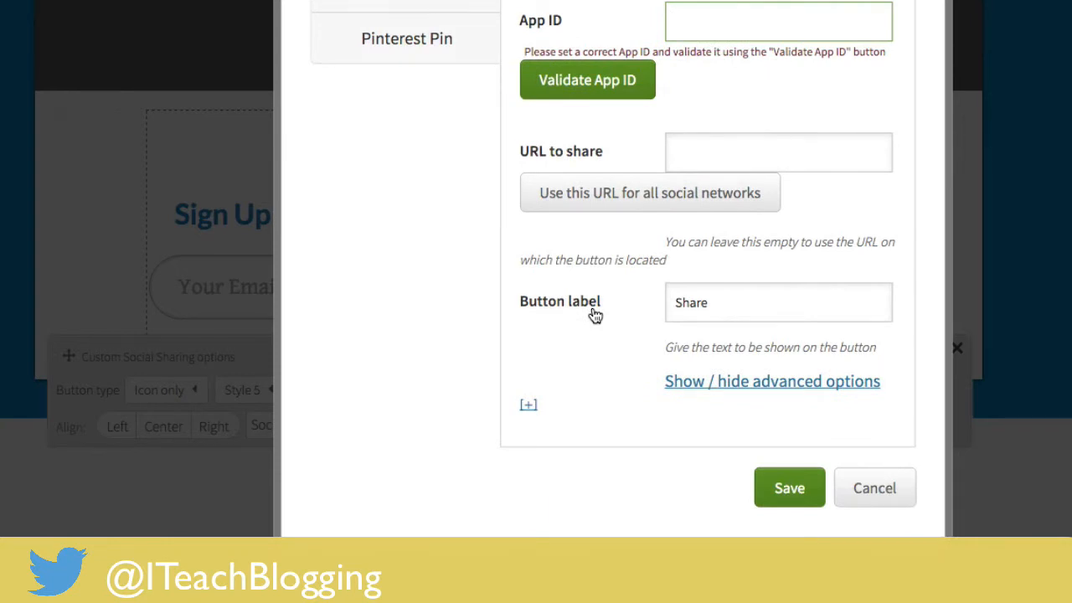
pyautogui.scroll(3)
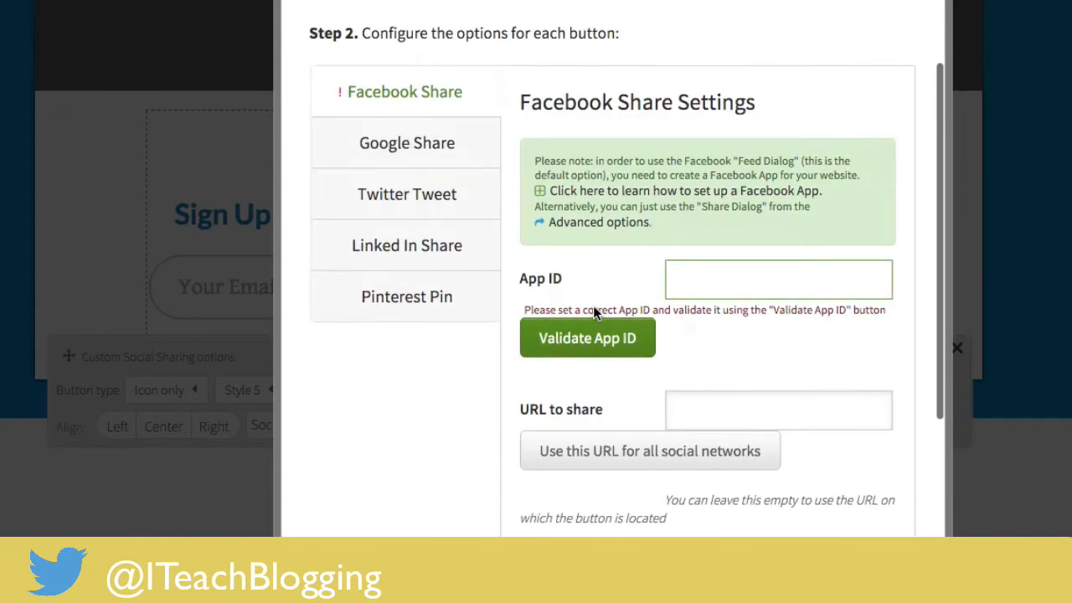
pyautogui.moveTo(734, 211)
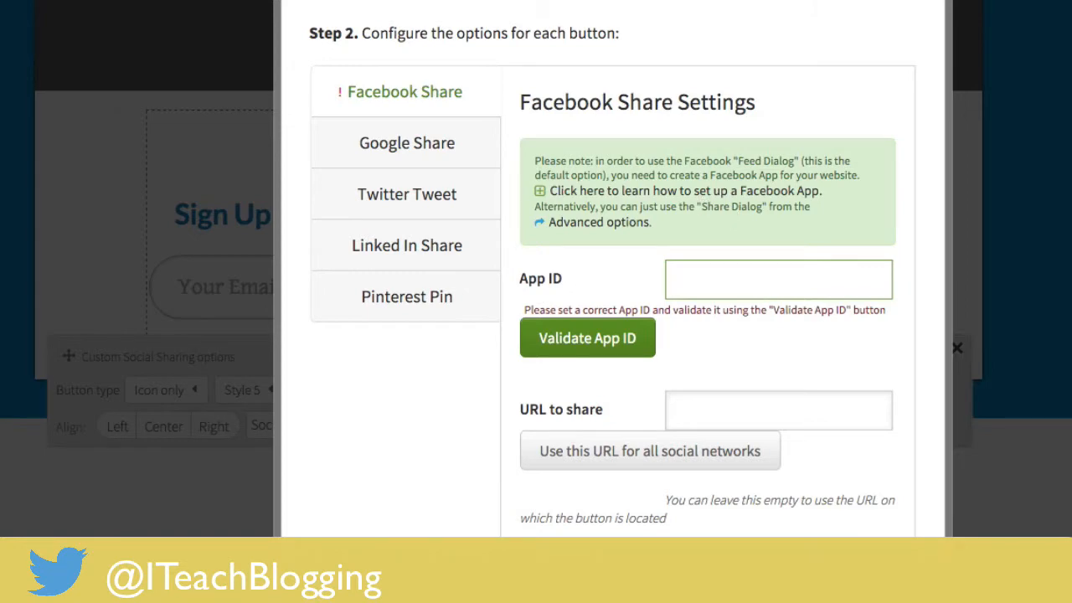
pyautogui.scroll(-3)
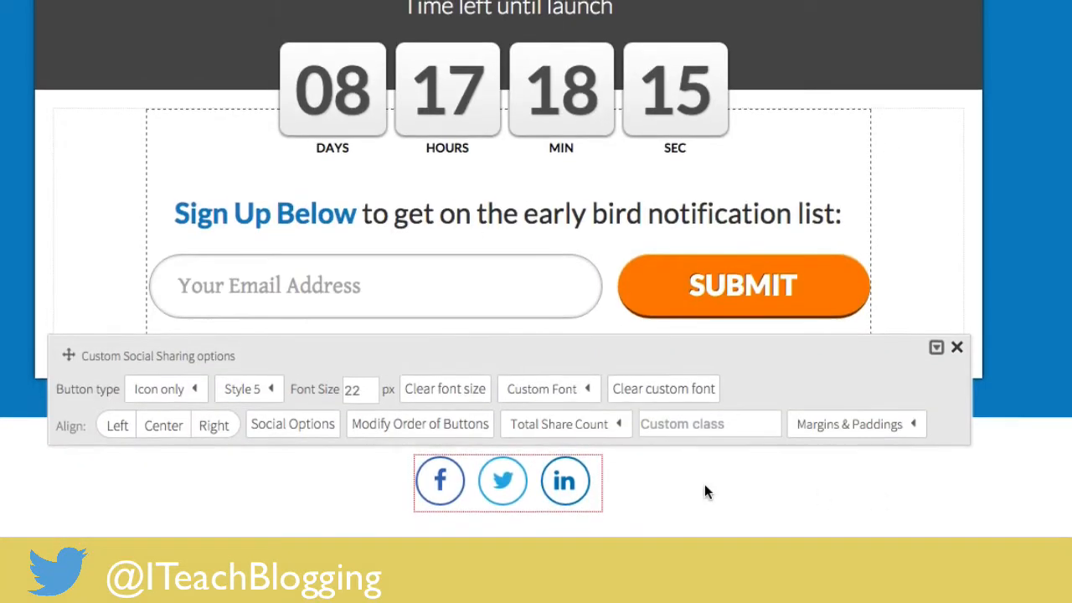
# Step: Close Social Options and preview Style 1, then Style 2, for the share icons
pyautogui.click(957, 347)
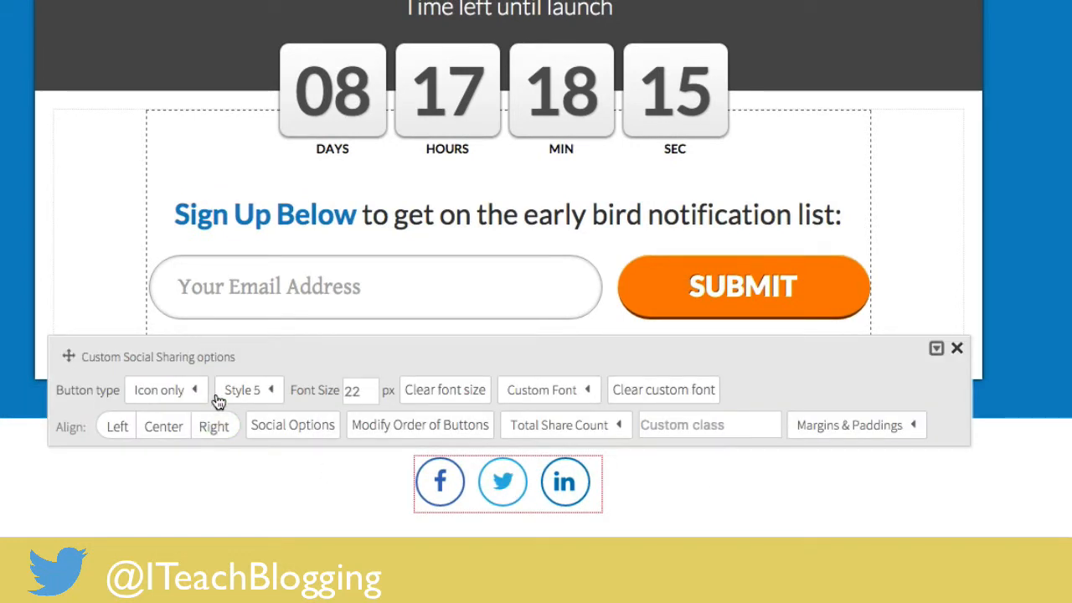
pyautogui.click(243, 390)
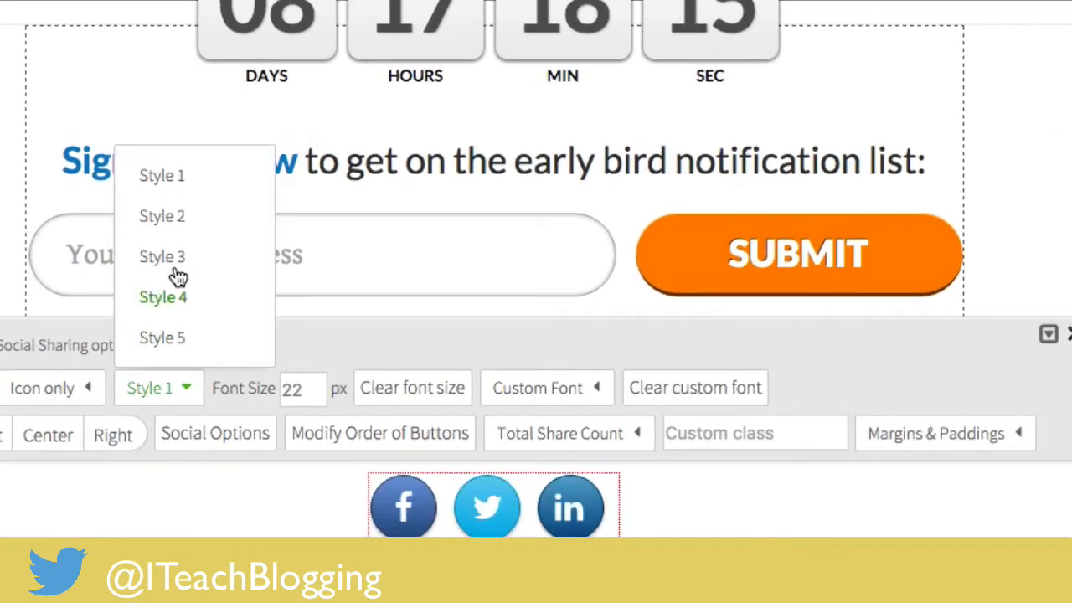
pyautogui.click(160, 215)
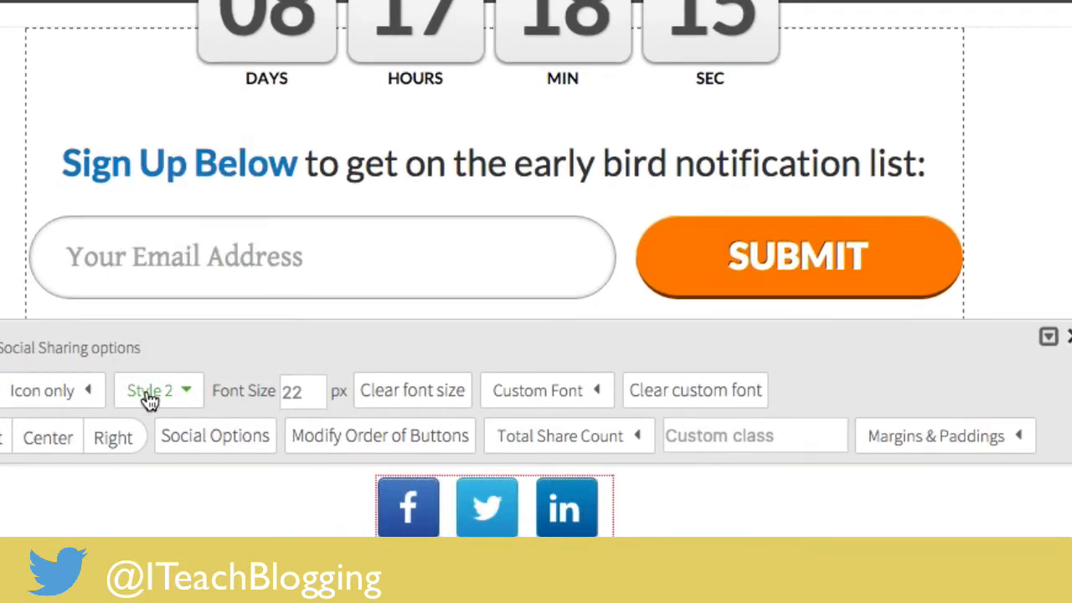
pyautogui.click(157, 390)
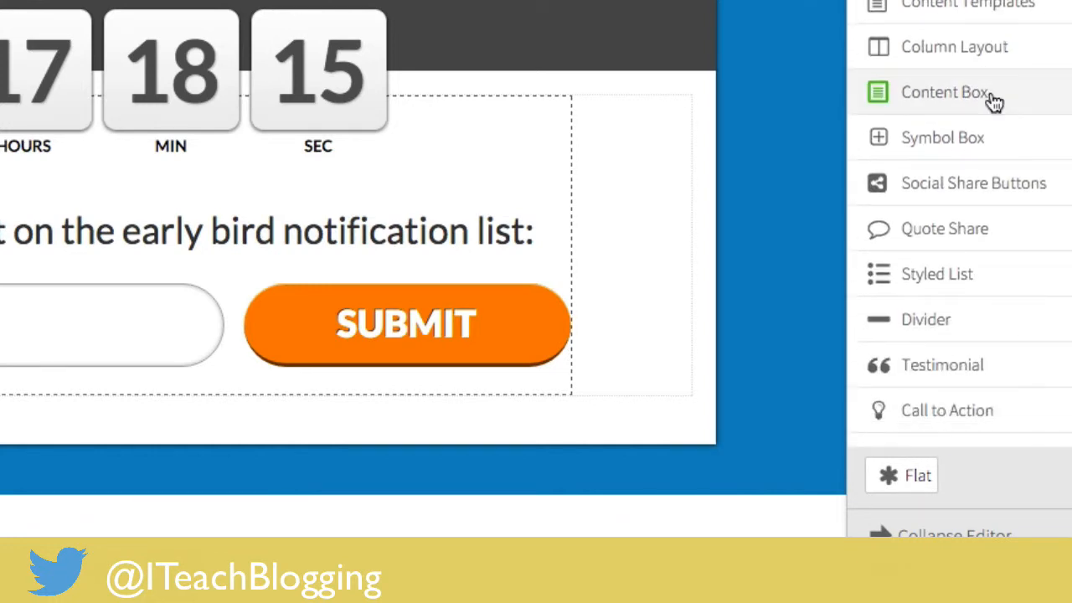
# Step: Insert Social Share Buttons, preview Styles 2–4, apply Style 5 and center them
pyautogui.click(972, 183)
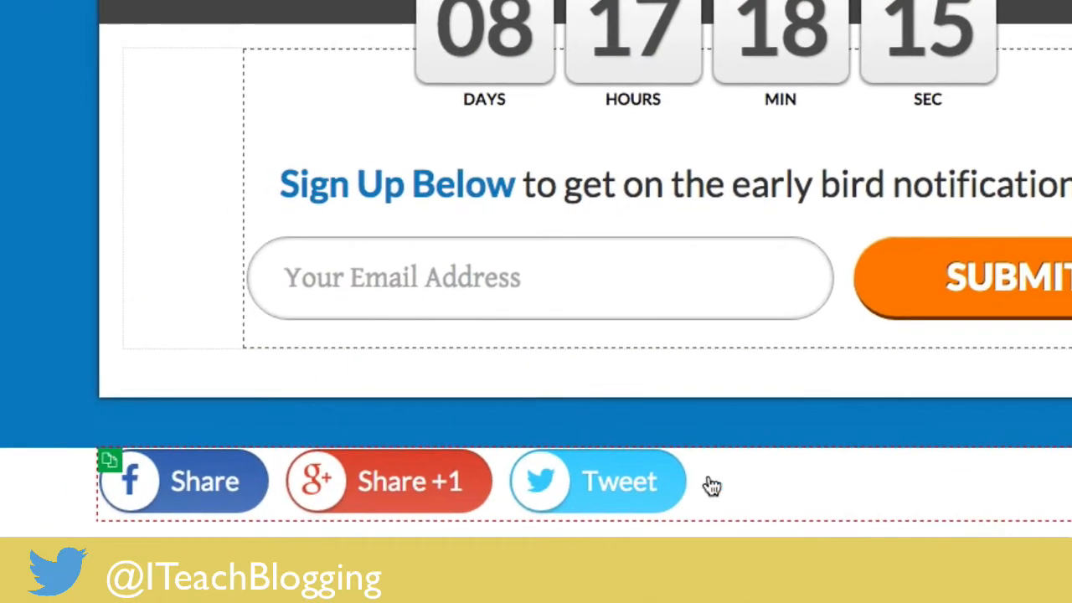
pyautogui.moveTo(739, 484)
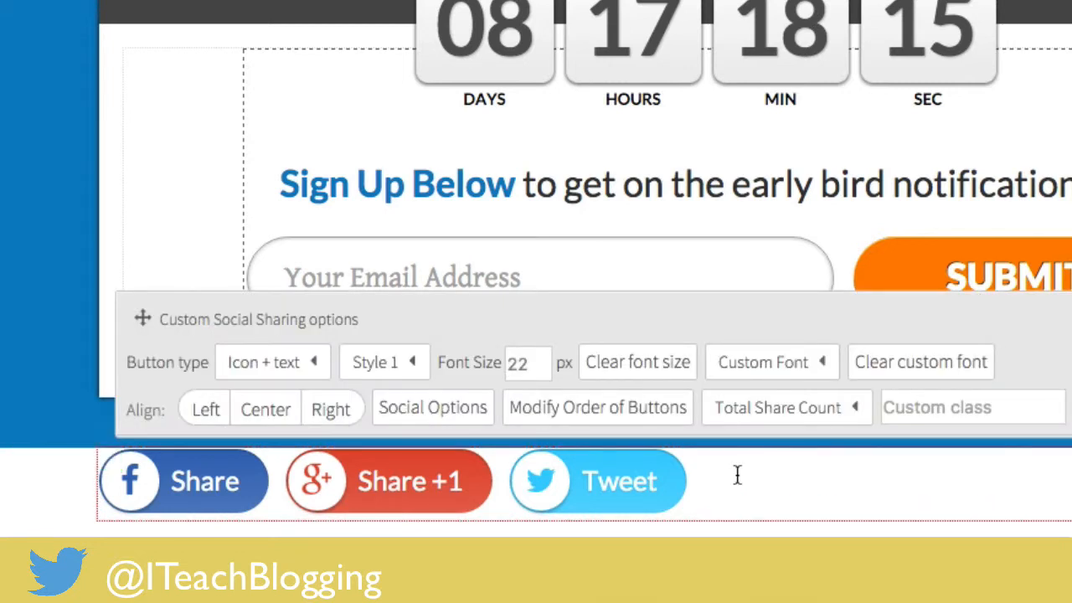
pyautogui.click(375, 361)
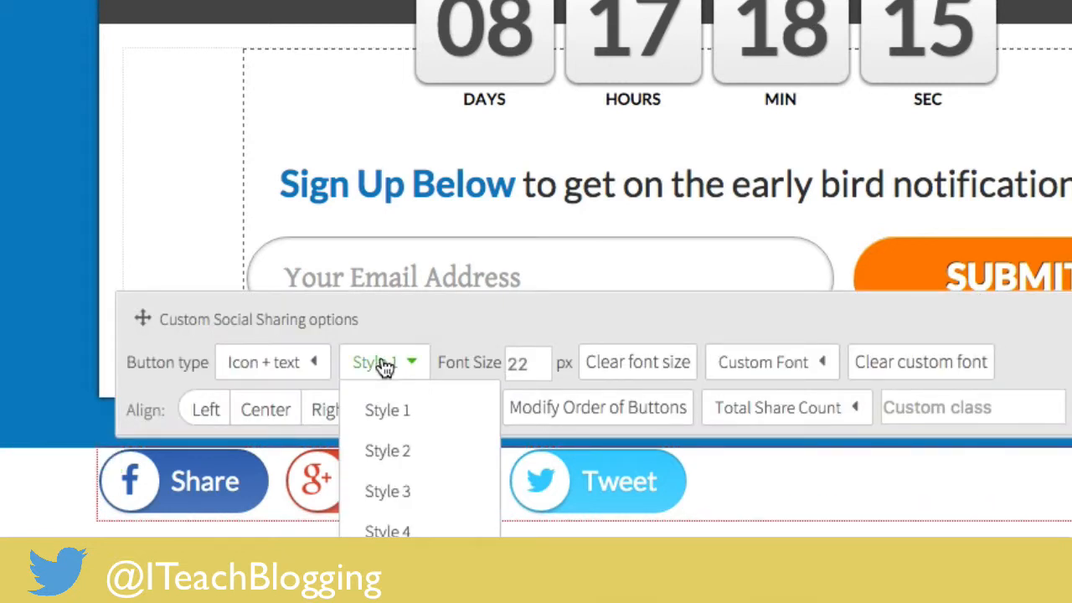
pyautogui.click(387, 450)
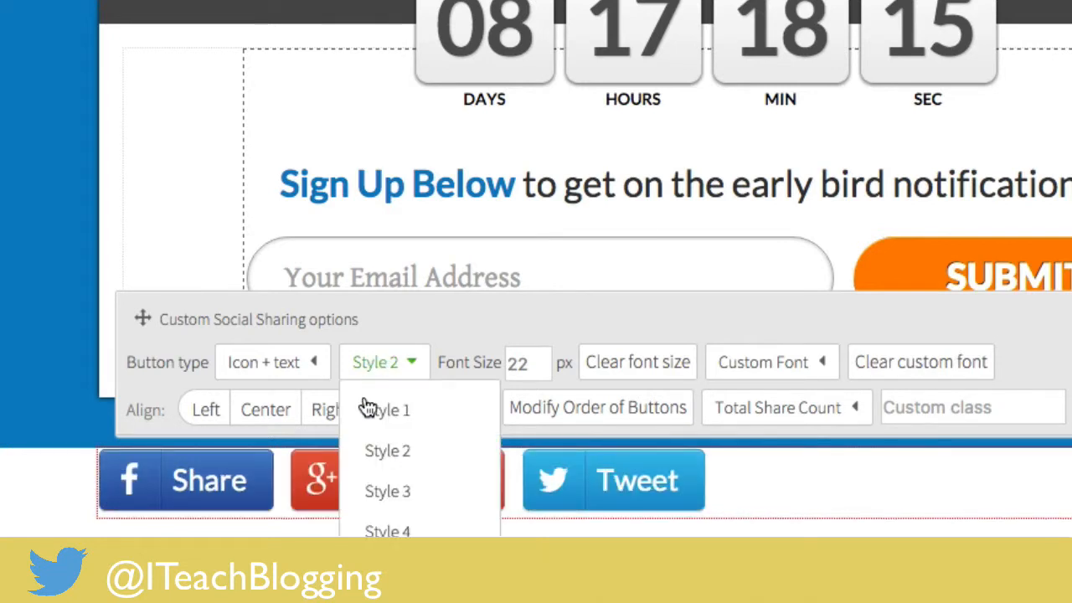
pyautogui.click(387, 491)
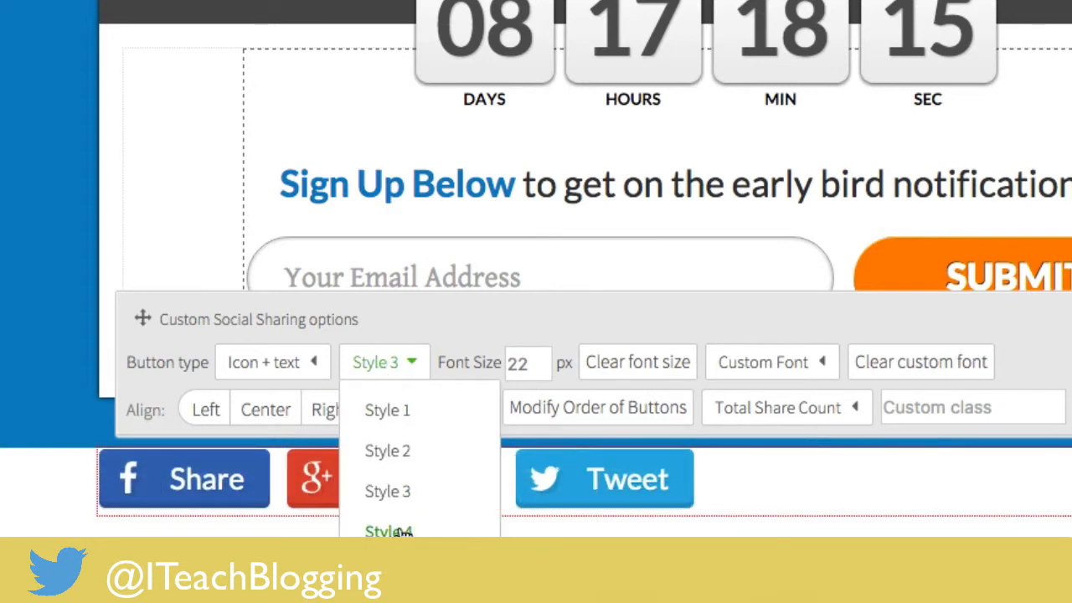
pyautogui.click(387, 530)
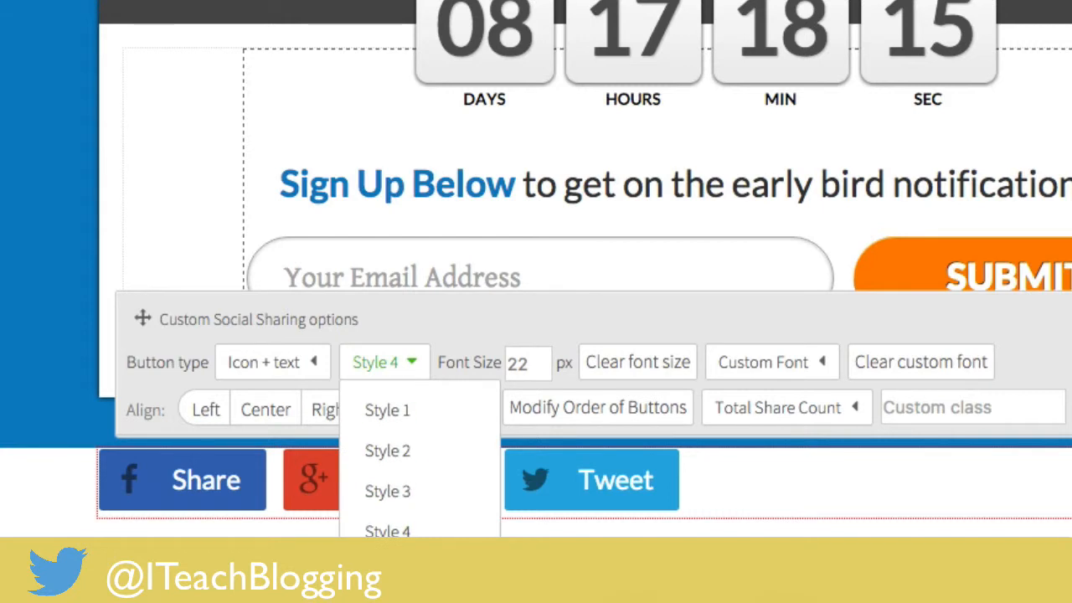
pyautogui.click(387, 530)
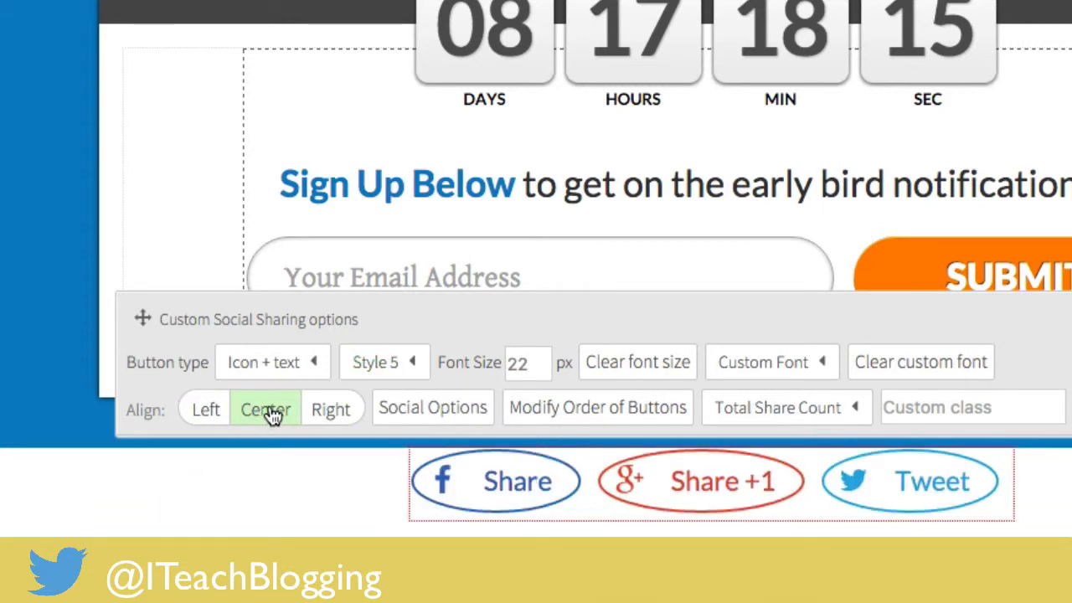
pyautogui.moveTo(365, 467)
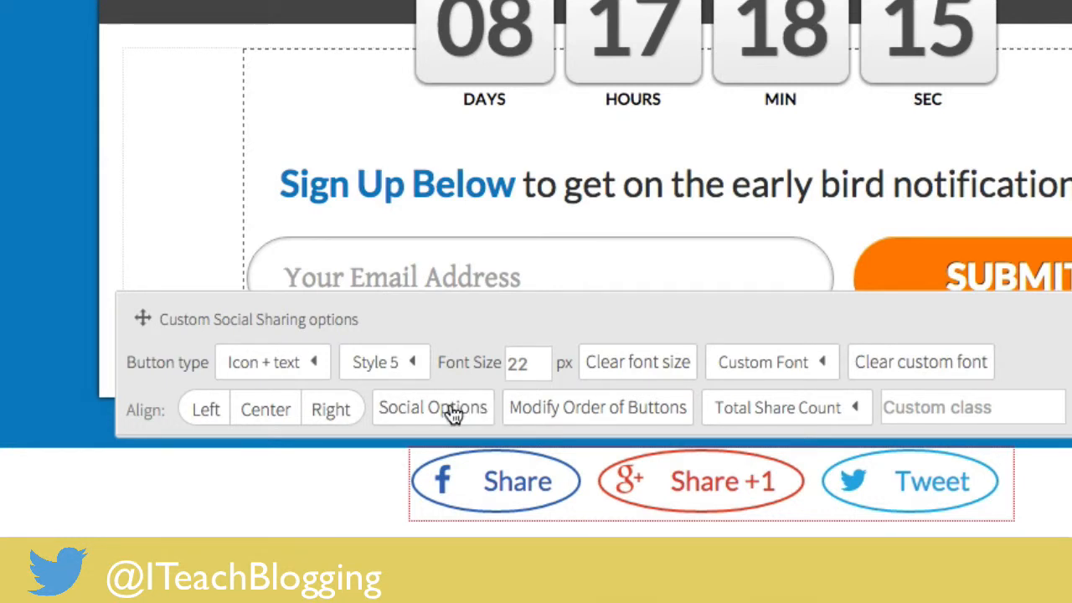
pyautogui.moveTo(349, 496)
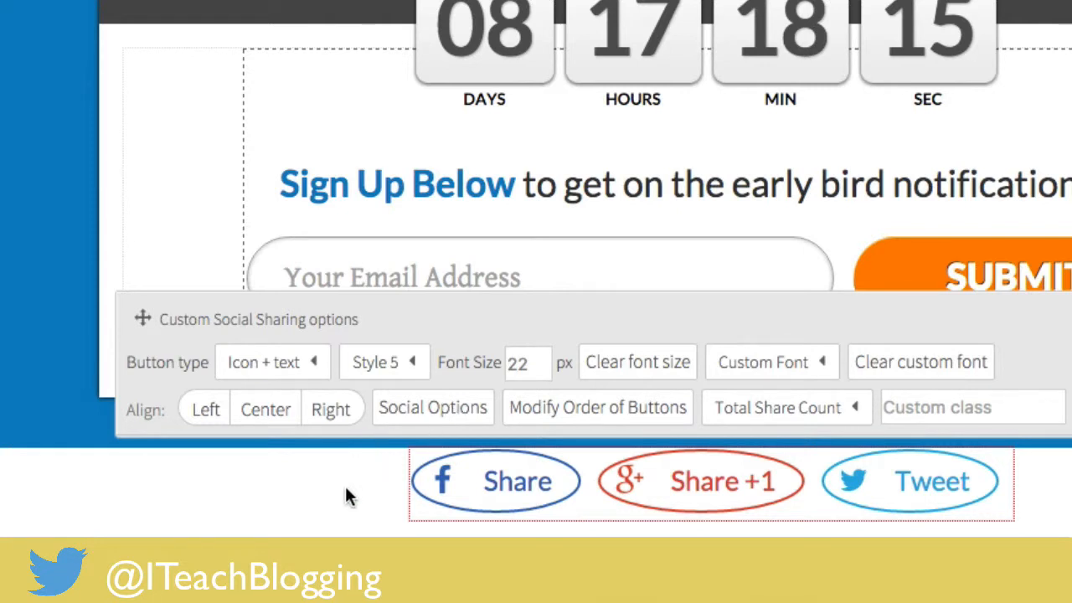